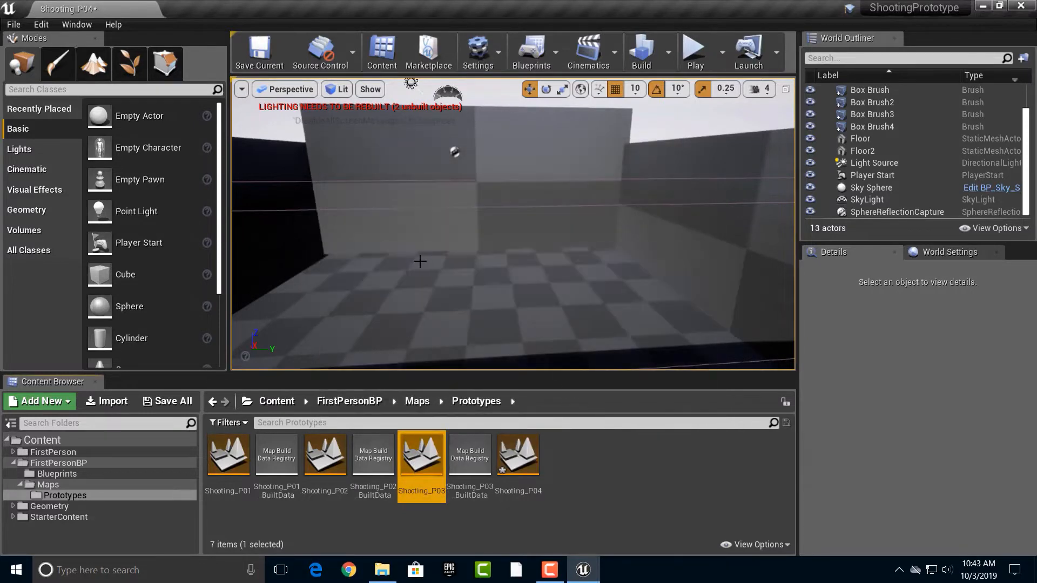
Load the Shooting_P03 prototype map and select its Box Brush2 wall
double_click(420, 455)
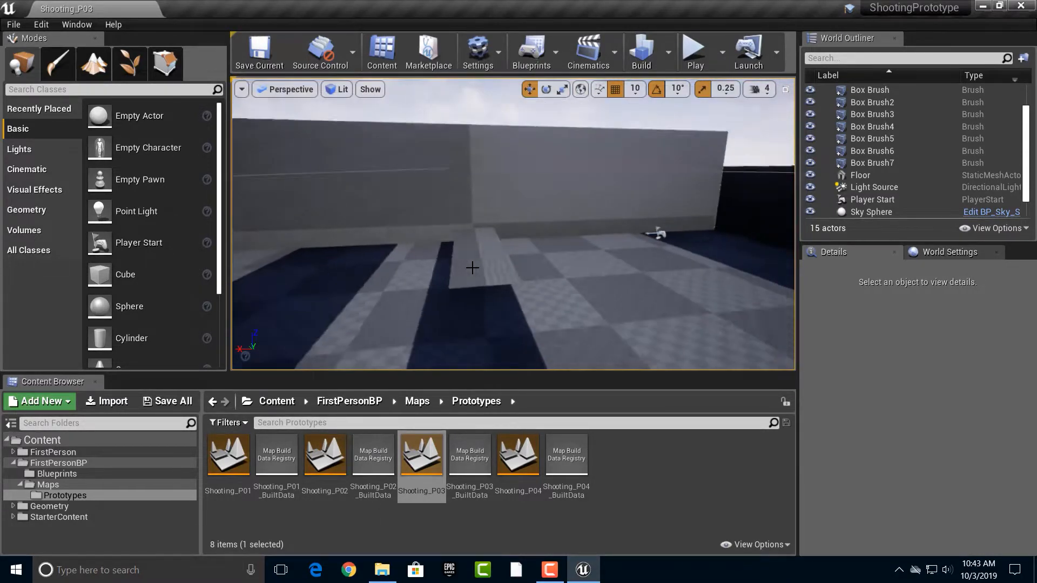
left_click(692, 51)
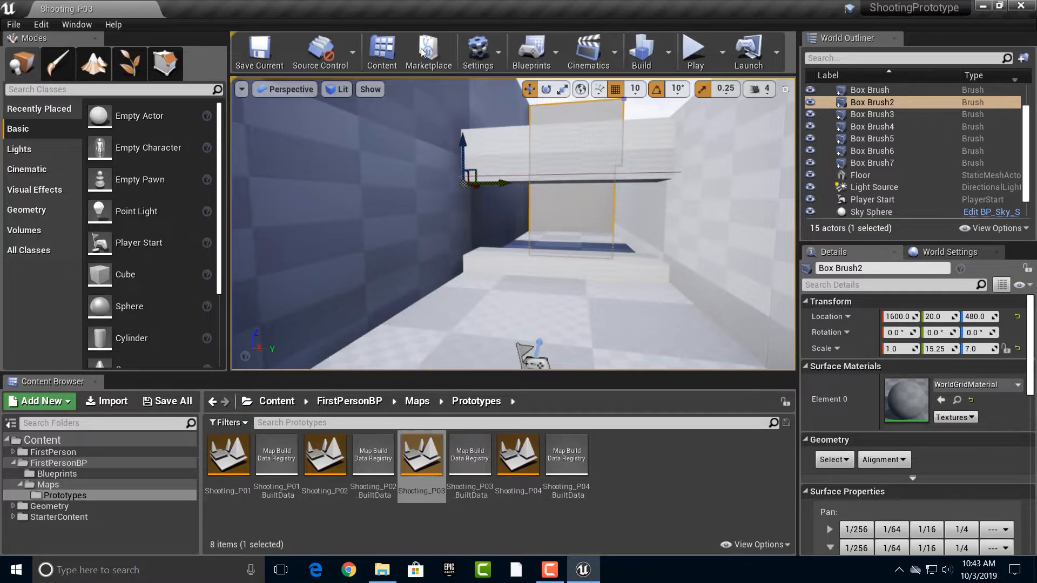
Create a new folder named Small_Levels in the Prototypes maps folder
left_click(39, 402)
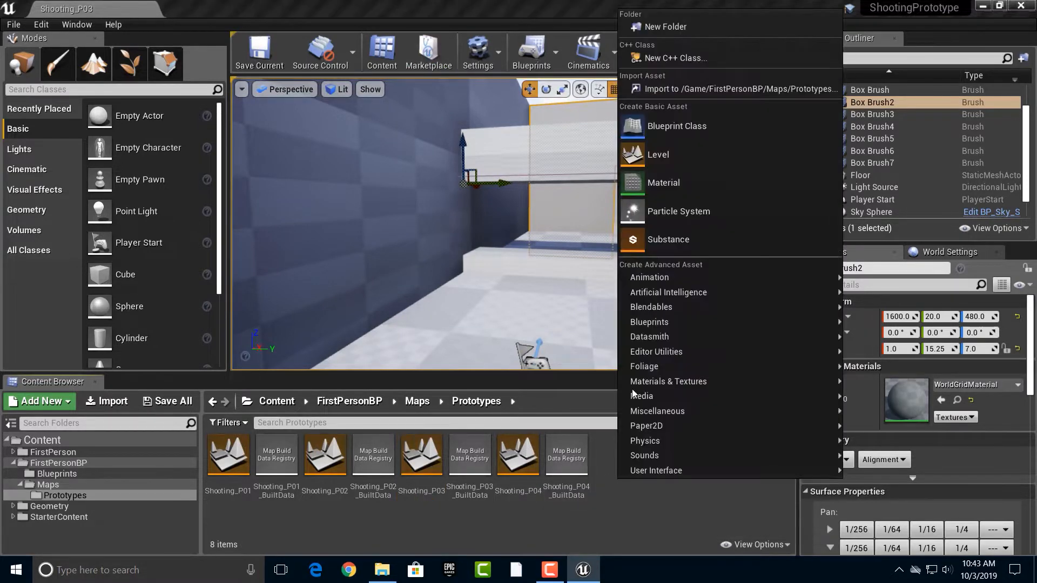
left_click(664, 26)
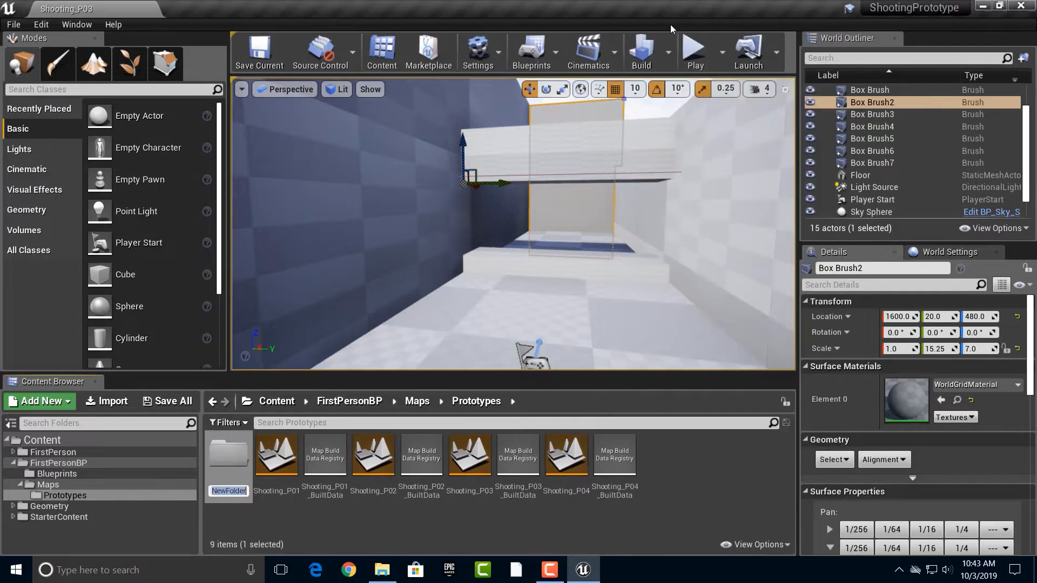
type("Small")
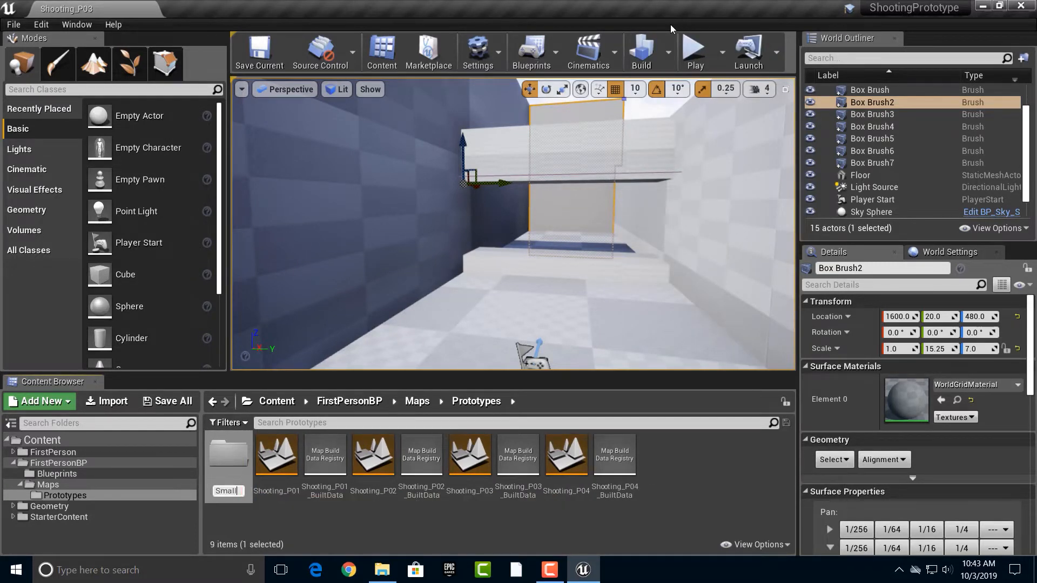
type("L")
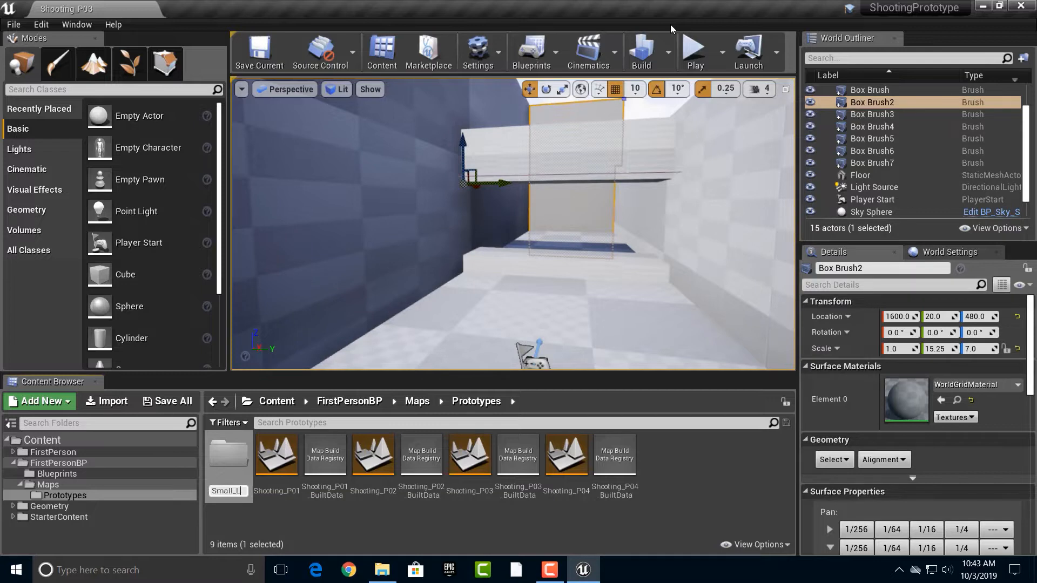
left_click(228, 455)
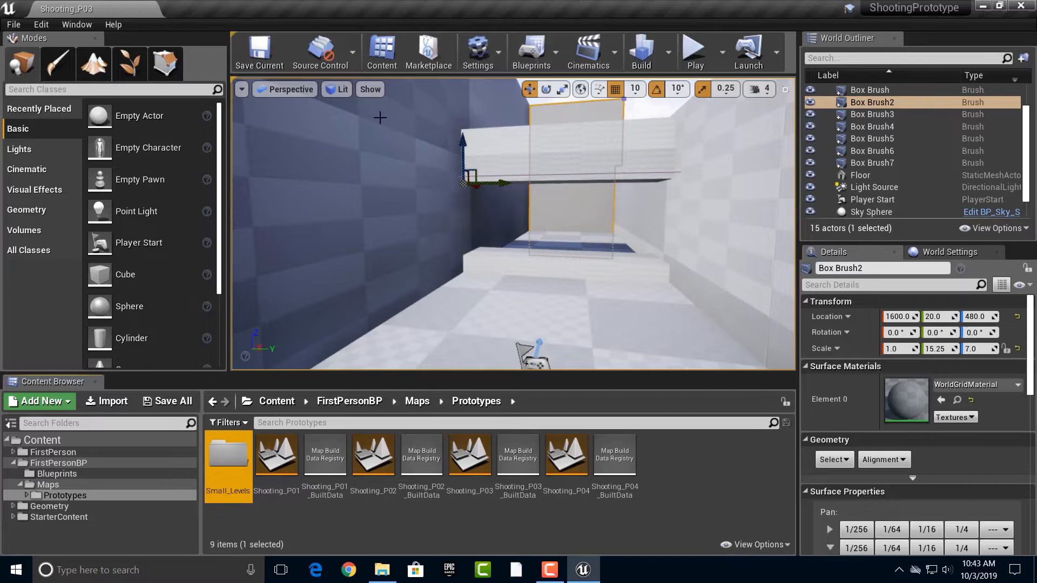
Save the level as Shooting_Small_Room_P01 inside the Small_Levels folder
left_click(13, 25)
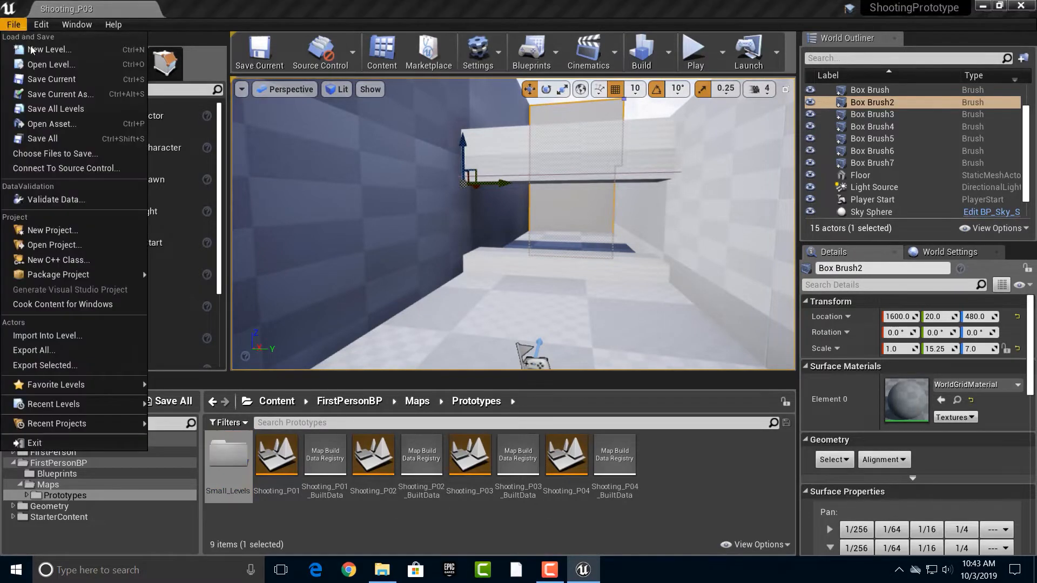
left_click(60, 94)
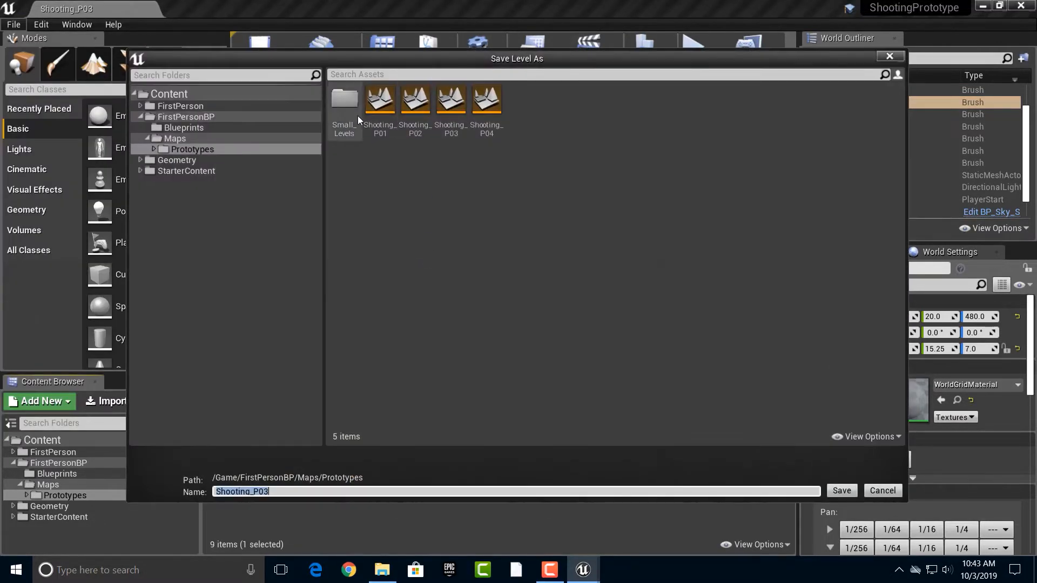
double_click(344, 103)
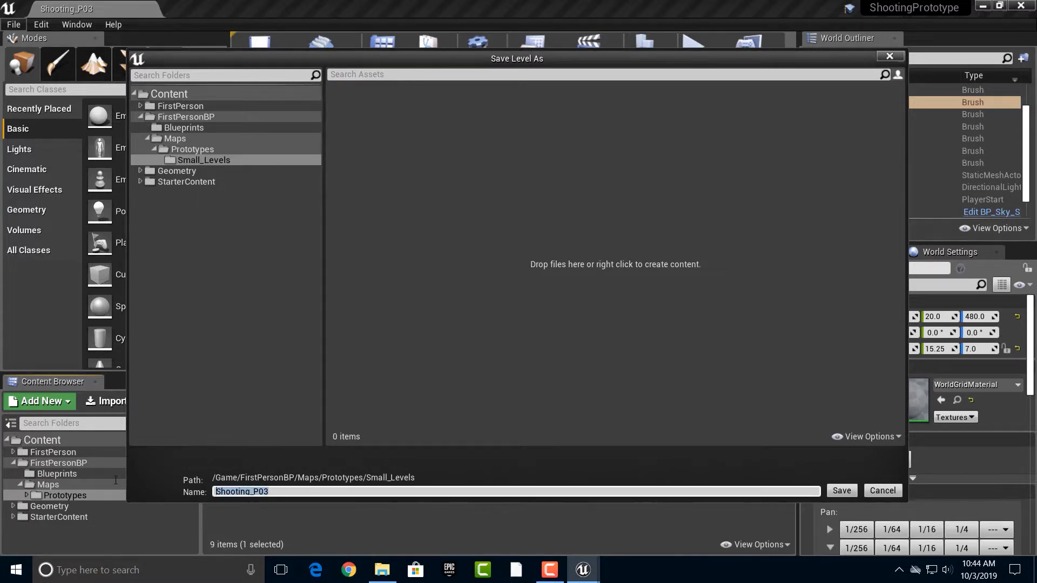
key("Backspace")
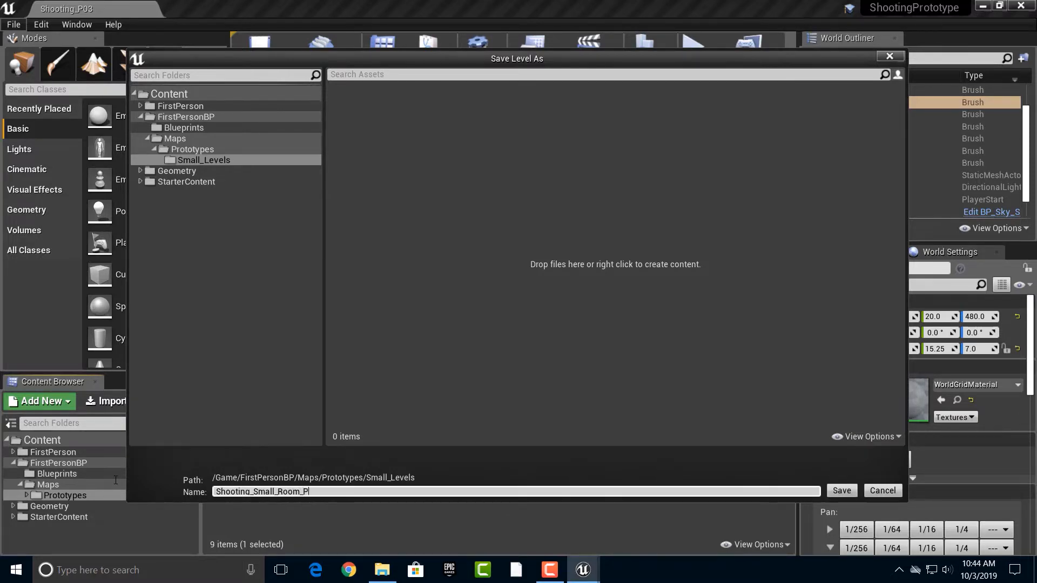
left_click(840, 491)
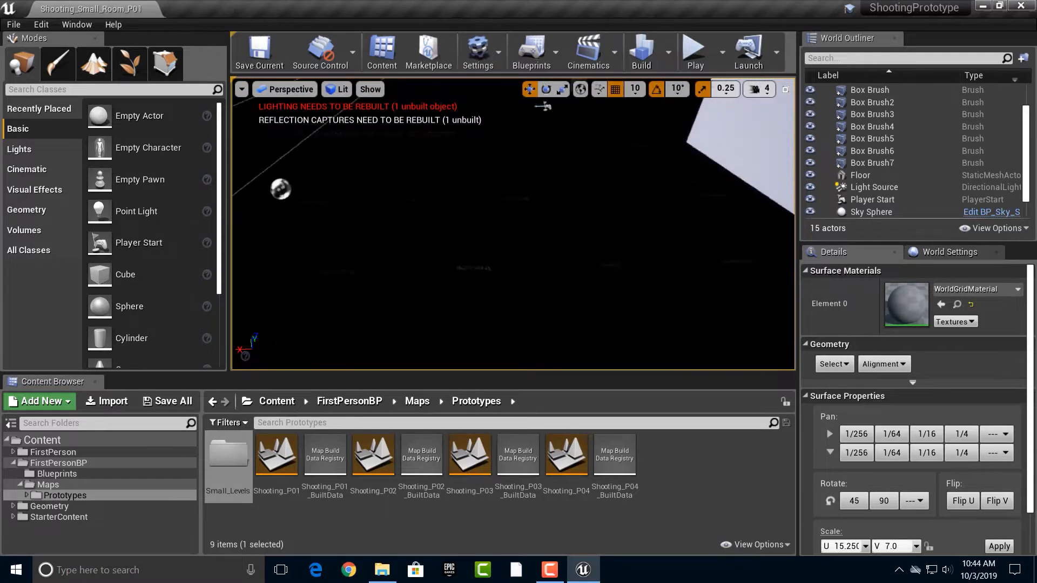
Bring the room interior back into view and select the Floor actor
left_click(640, 51)
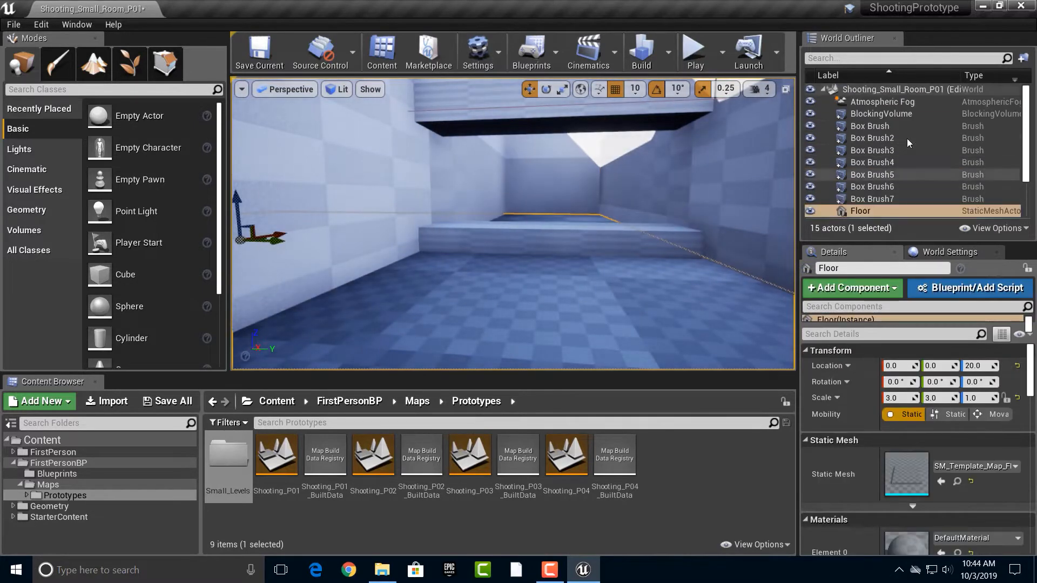
Inspect the blocking volume and the Box Brush5 and Box Brush4 brushes
left_click(881, 113)
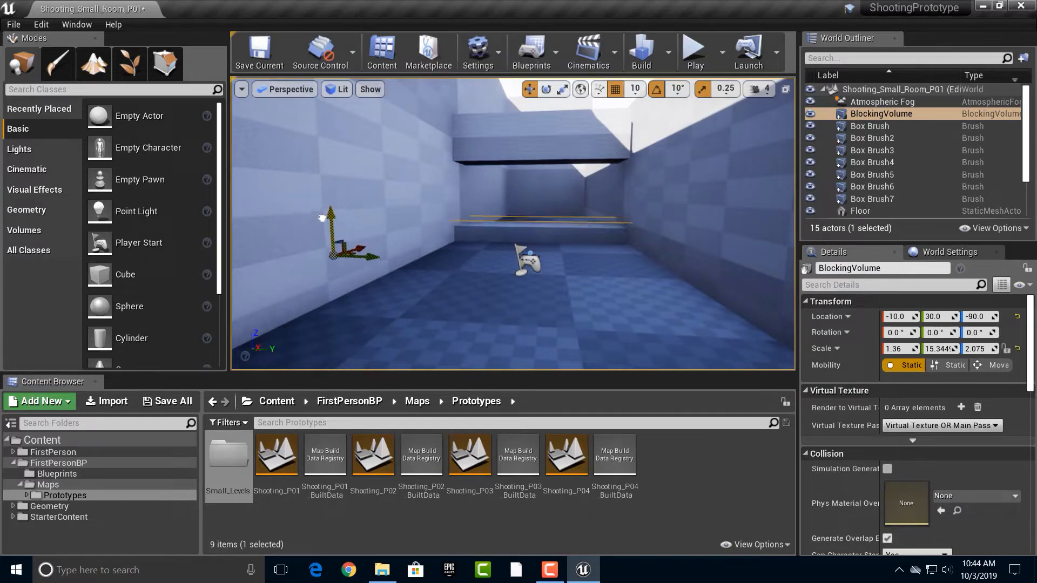
left_click(693, 52)
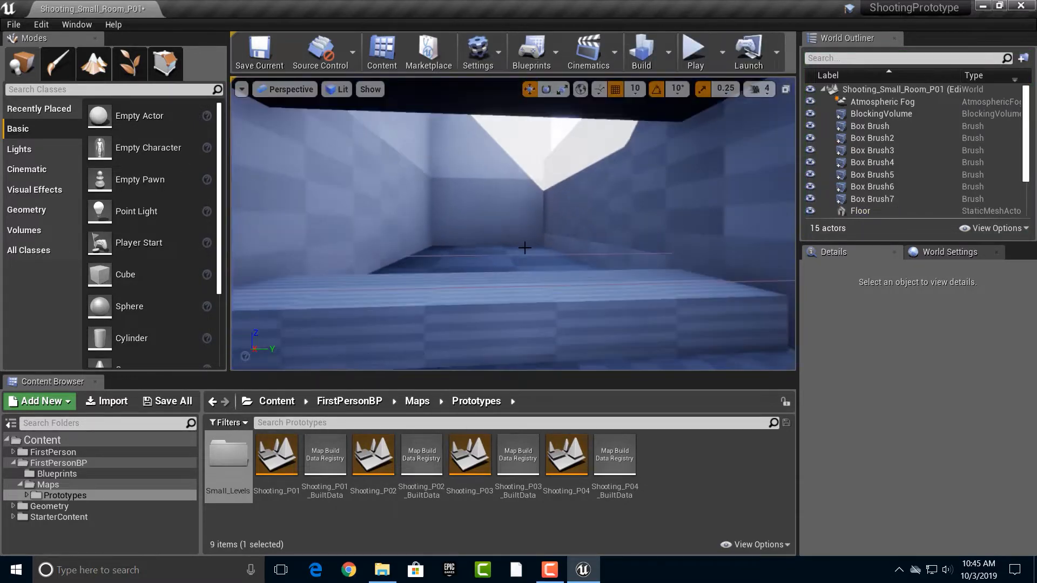
left_click(872, 174)
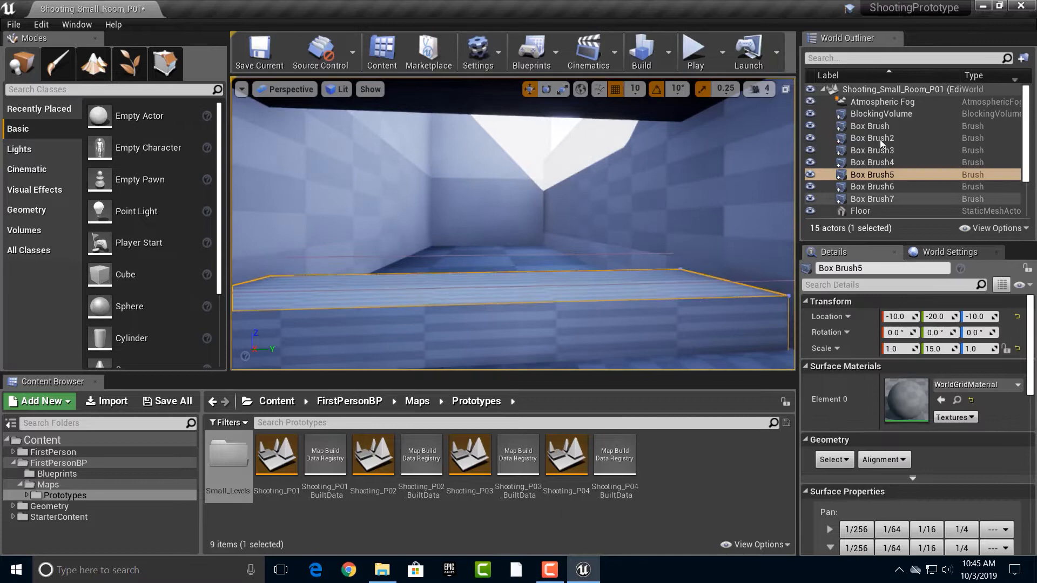
left_click(882, 113)
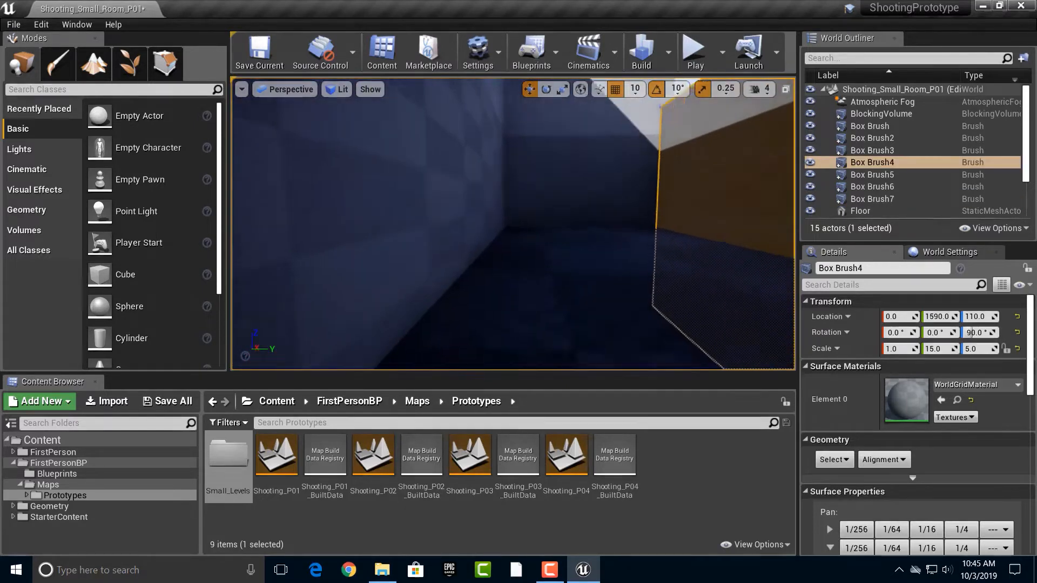
Lower the Box Brush7 wall's Location Z from 480 to -341
left_click(872, 198)
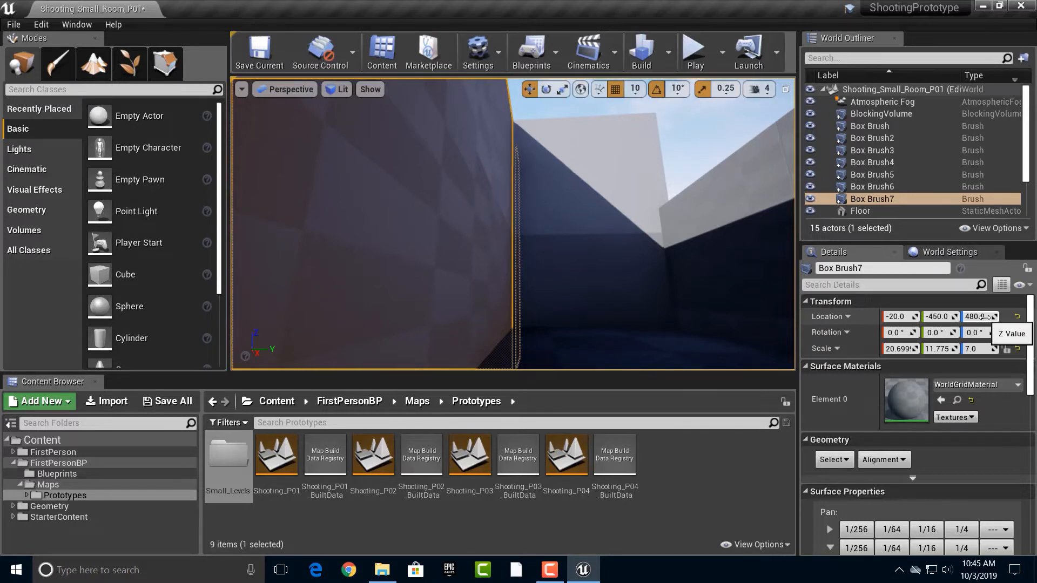
left_click_drag(981, 316, 981, 322)
type("-341")
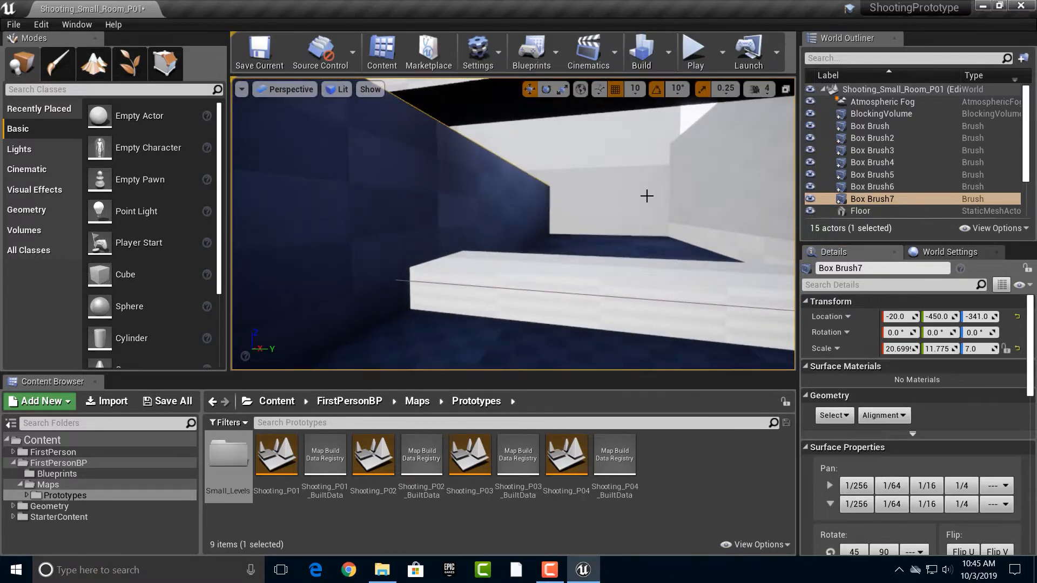
mouse_move(139, 179)
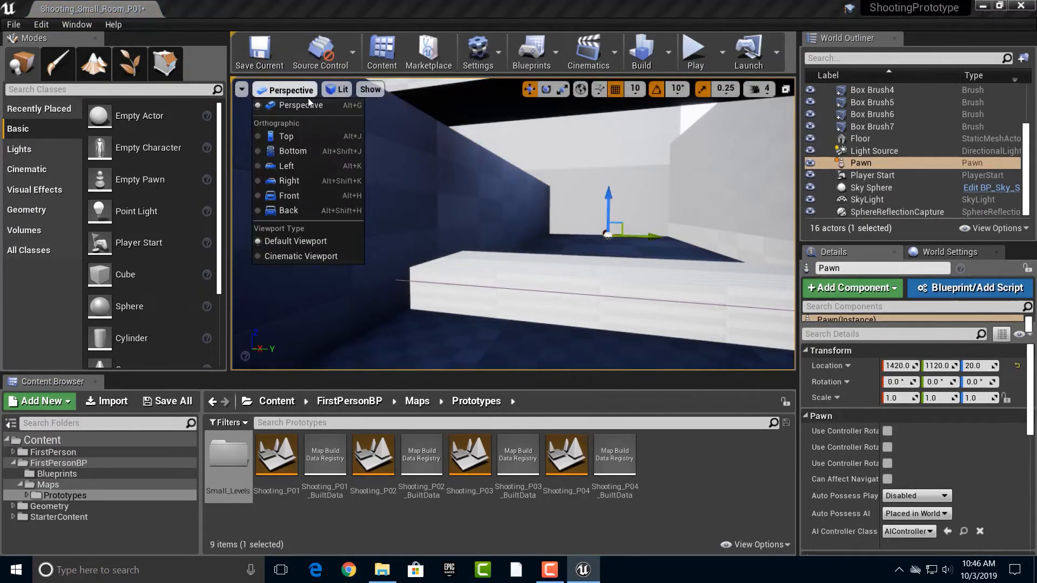
Position the pawn at 358, 1120, 120 via top and perspective views, then run a play test
left_click(286, 136)
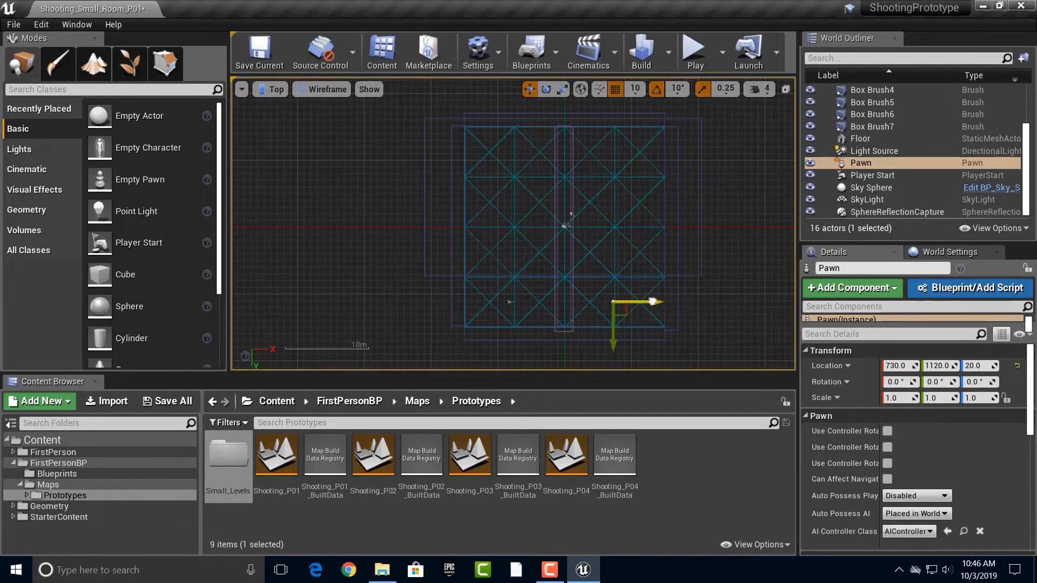
left_click(276, 90)
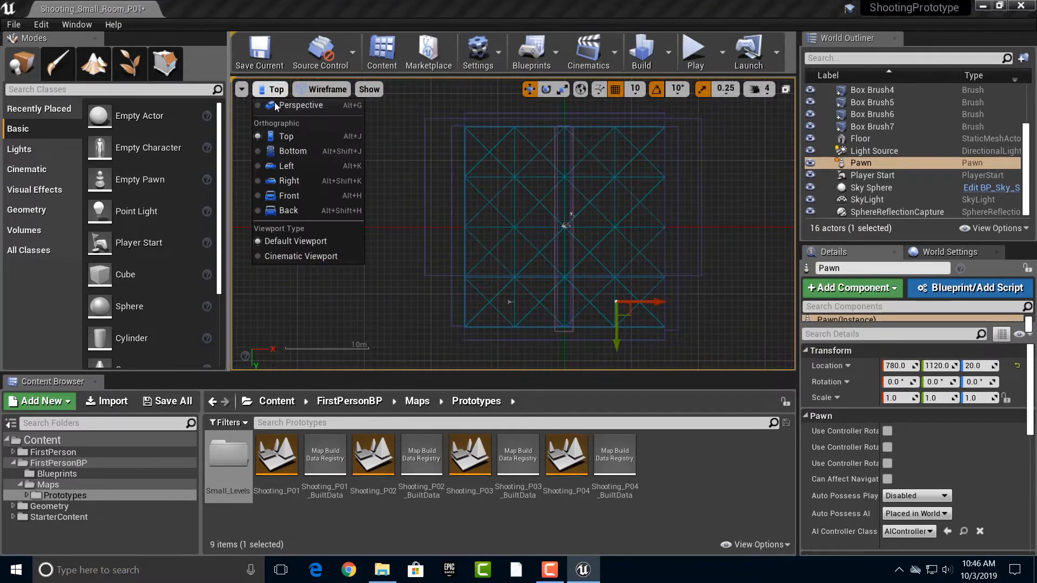
left_click(300, 104)
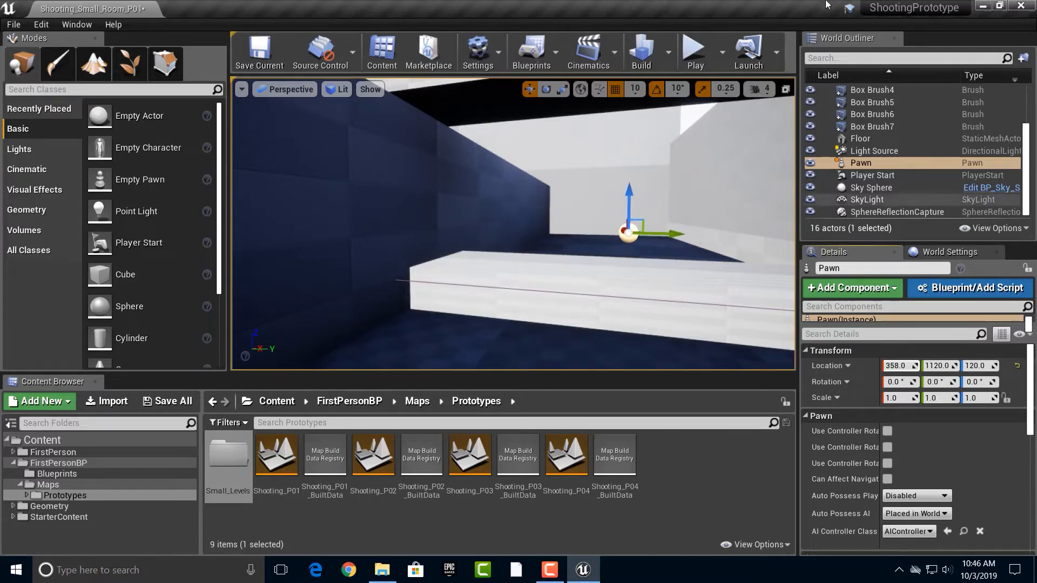
left_click(693, 52)
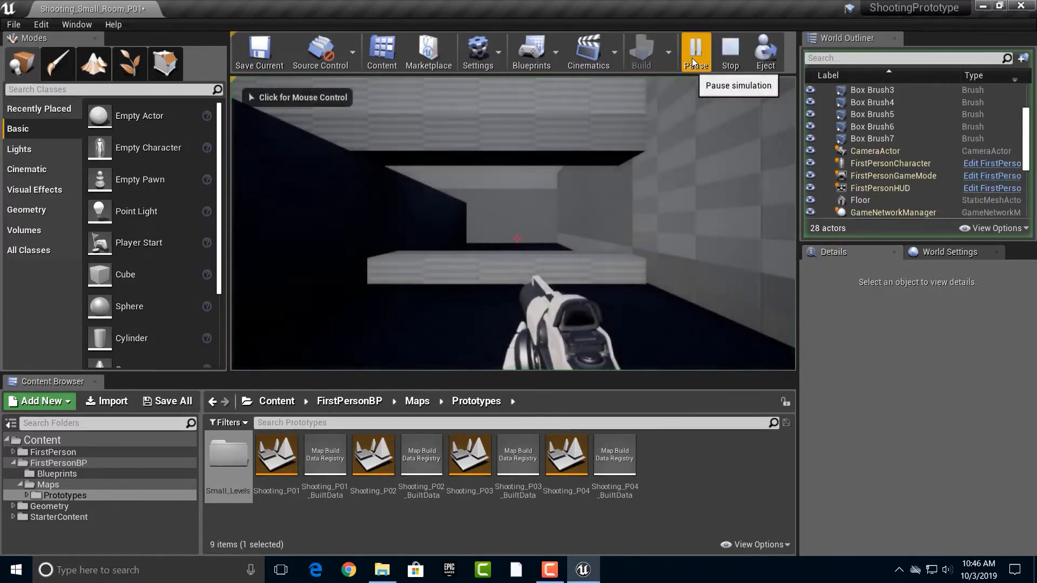
left_click(731, 53)
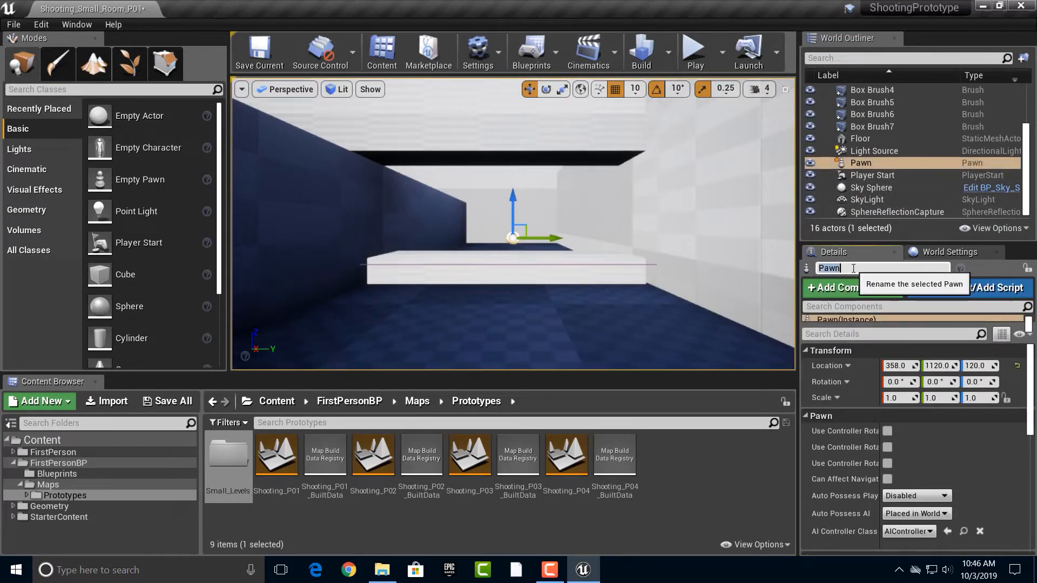
Rename the pawn to Ball and add a Basic Shapes Sphere static mesh component
type("Ball")
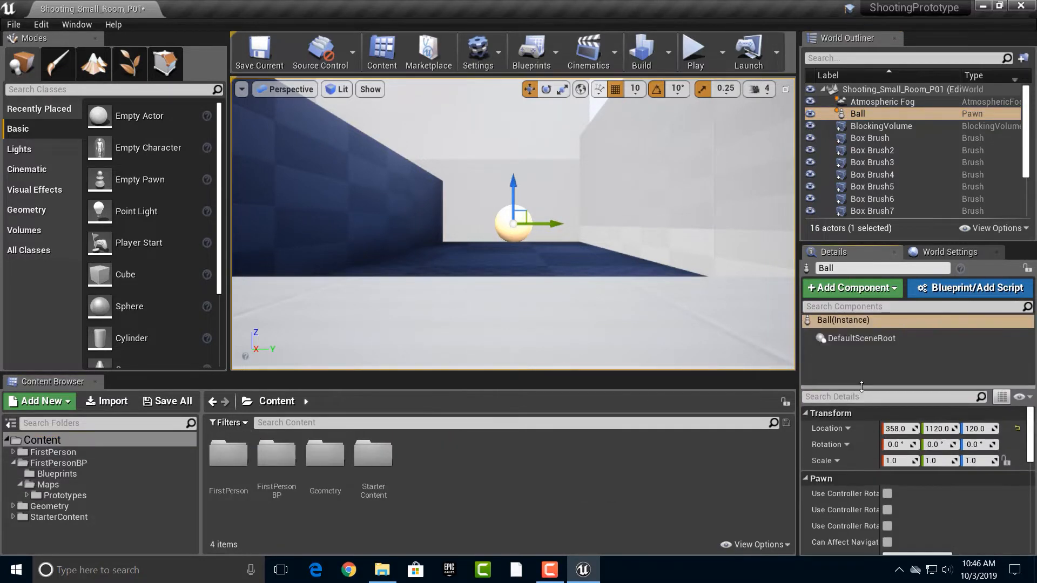
left_click(851, 288)
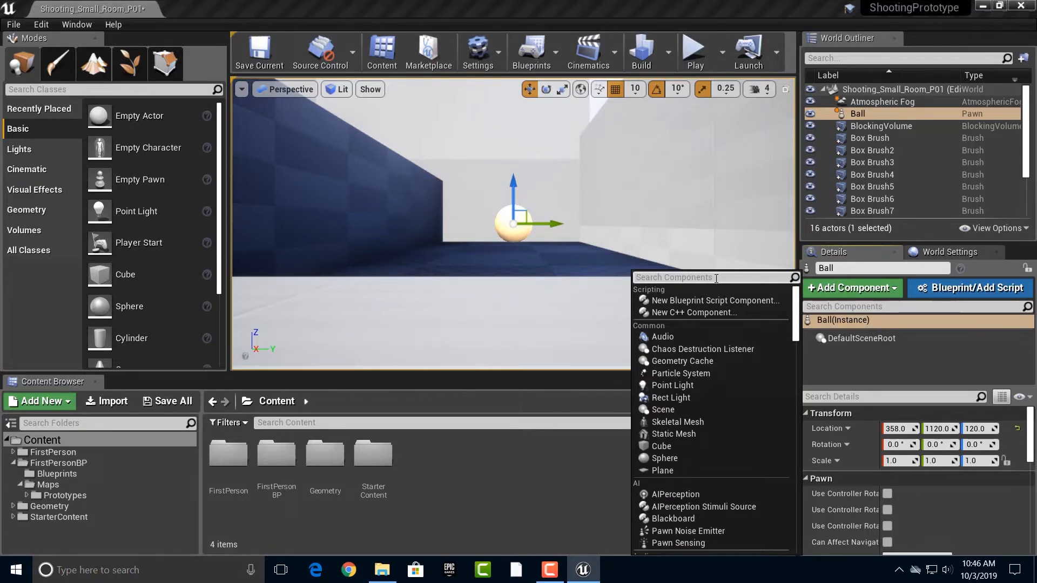
type("sphere")
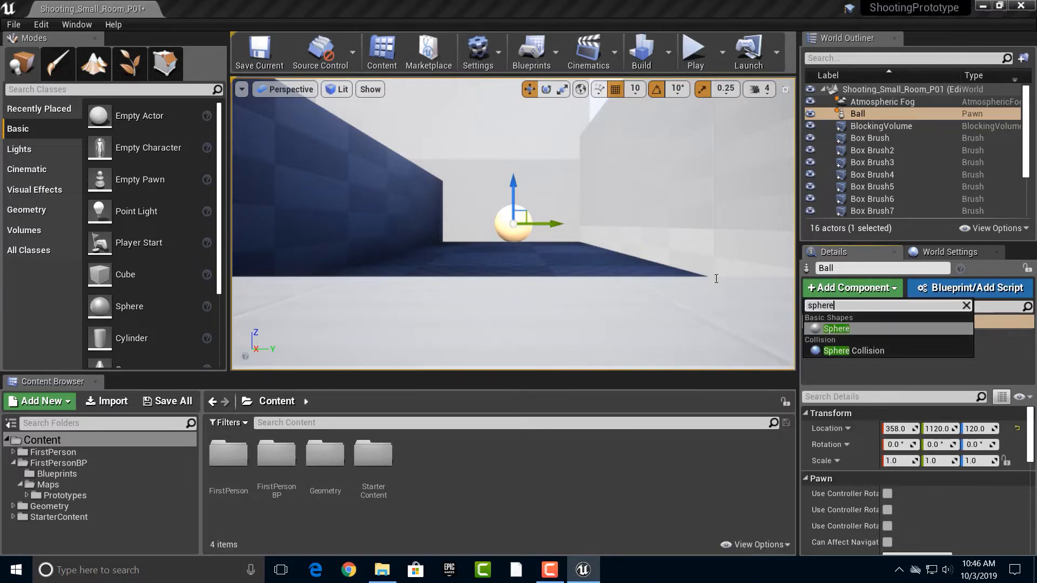
left_click(835, 328)
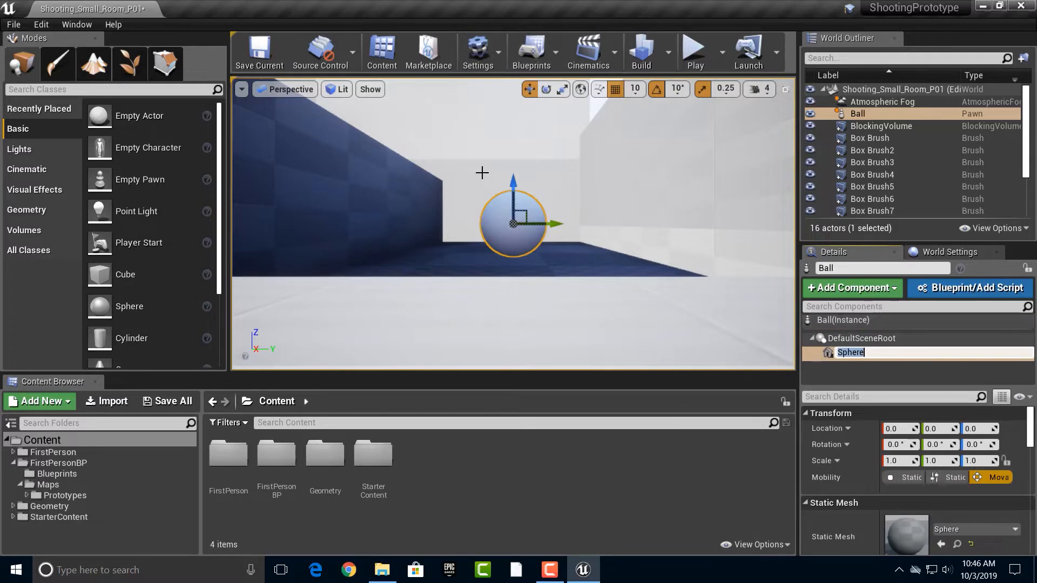
left_click(694, 50)
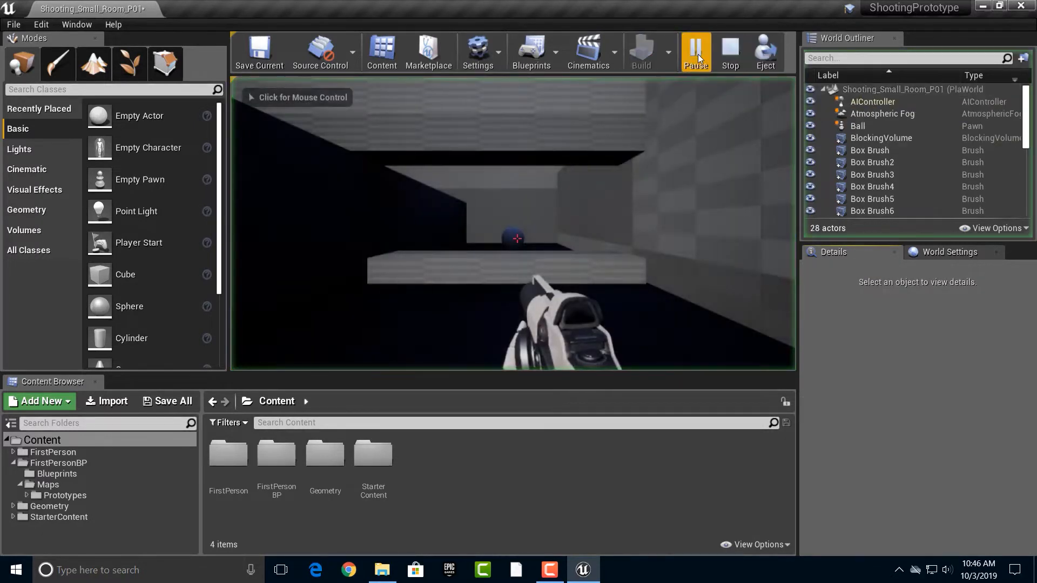
left_click(694, 52)
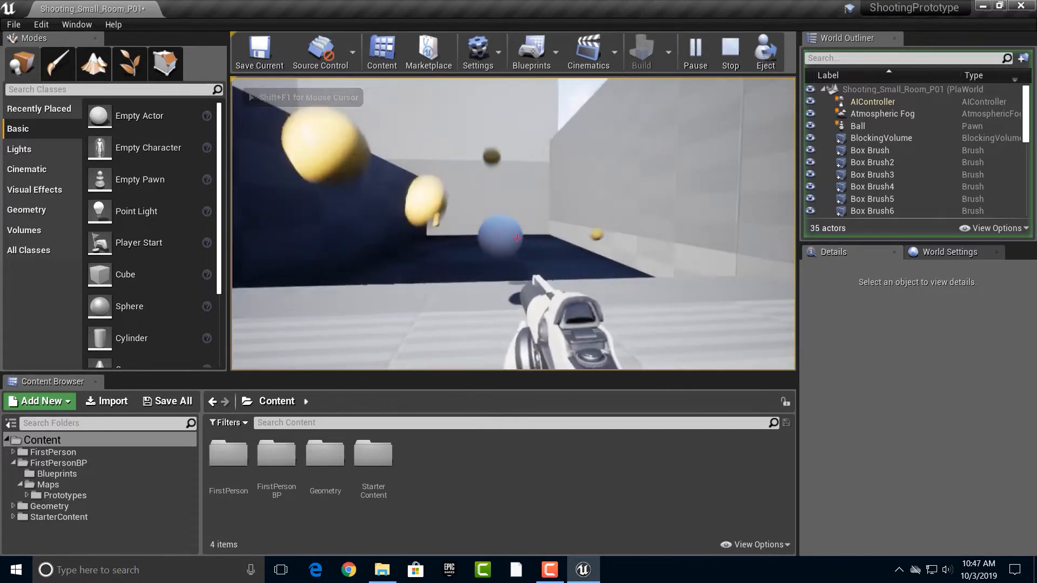
left_click(731, 52)
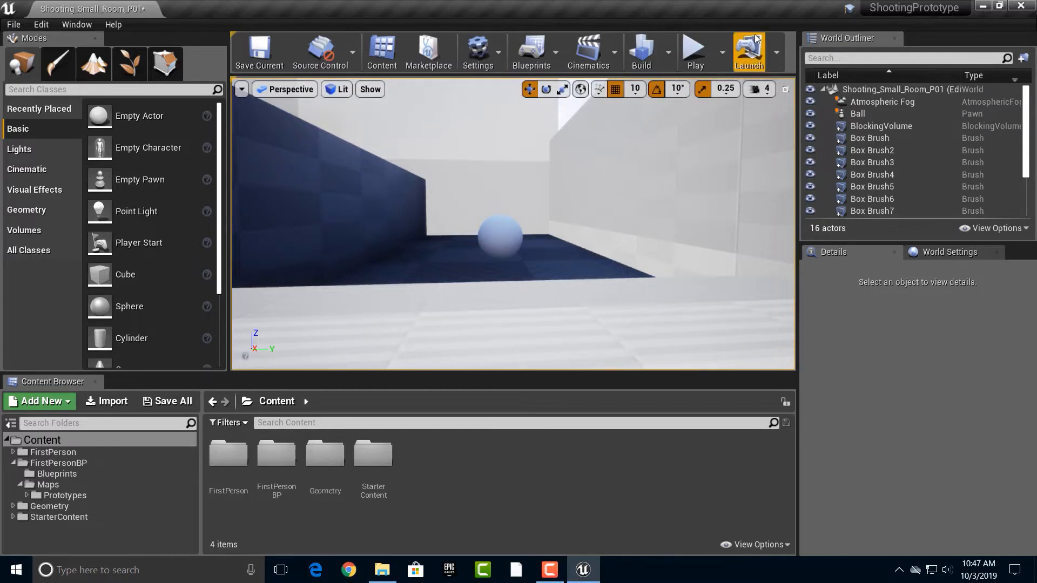
mouse_move(695, 53)
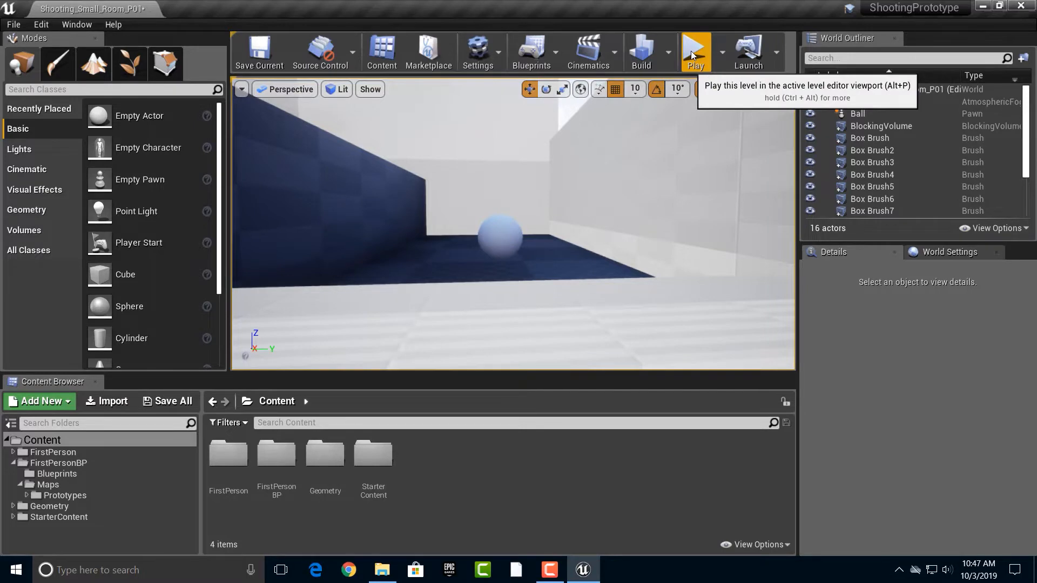
left_click(695, 52)
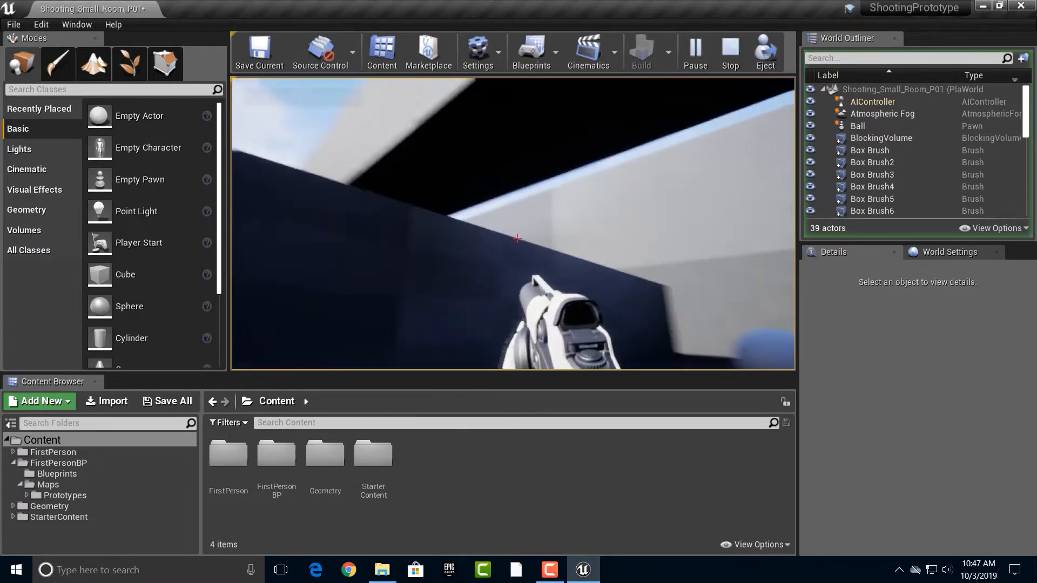
left_click(729, 51)
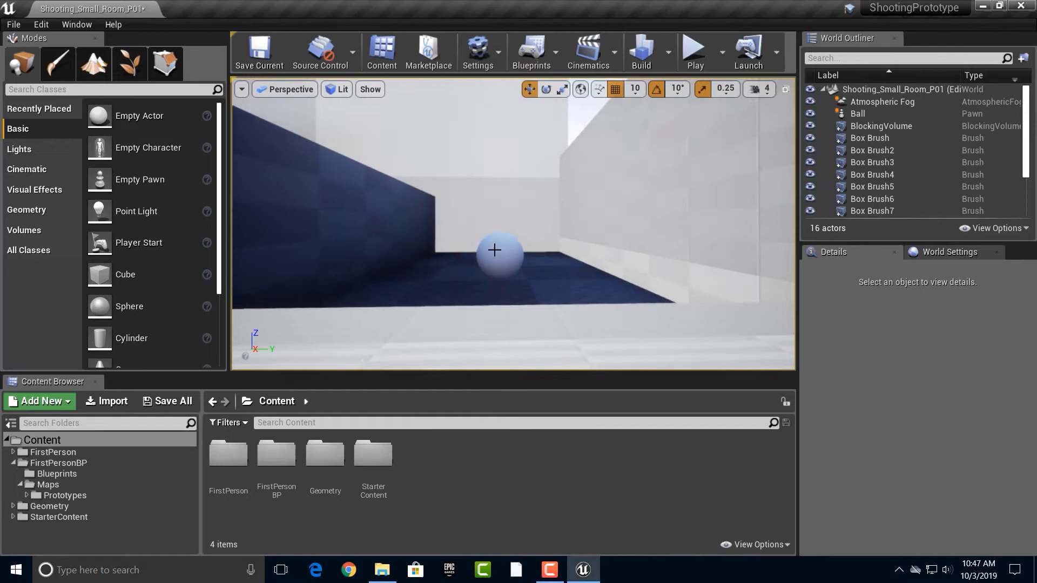
left_click(494, 250)
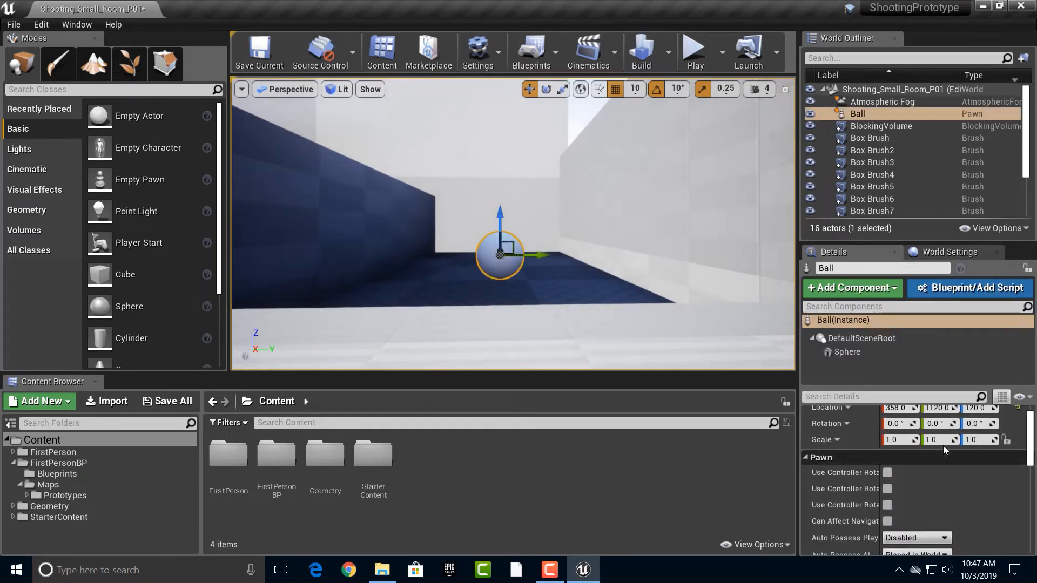
Check the Sphere component's physics and create Ball_Blueprint from the Ball actor
scroll("down", 3)
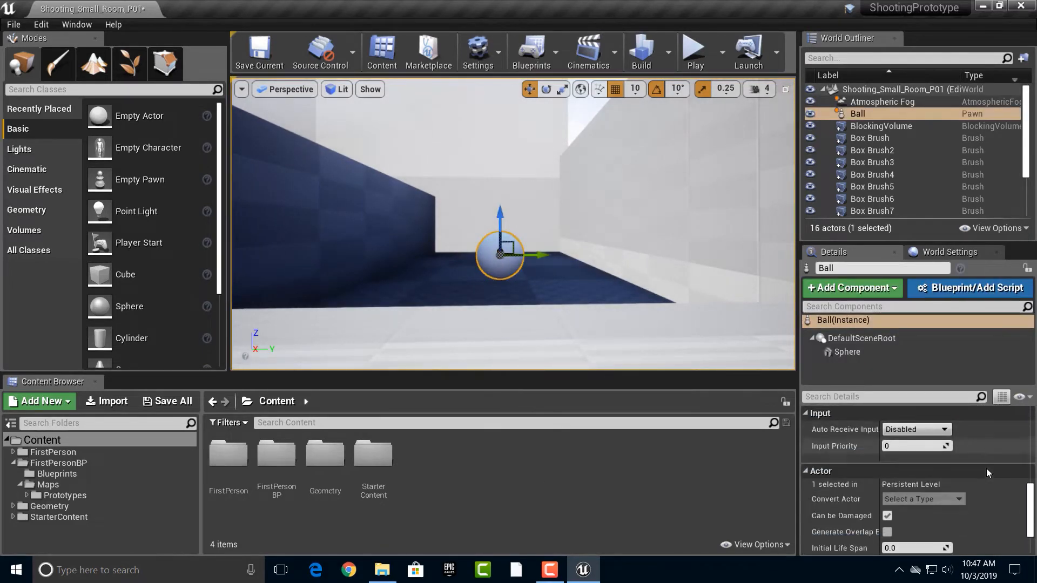
mouse_move(847, 353)
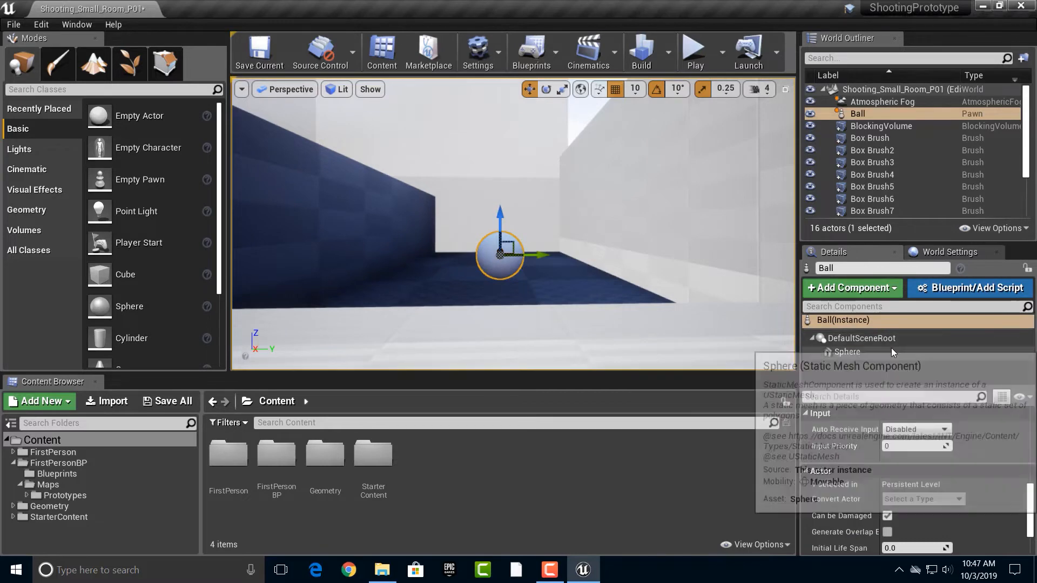
left_click(861, 338)
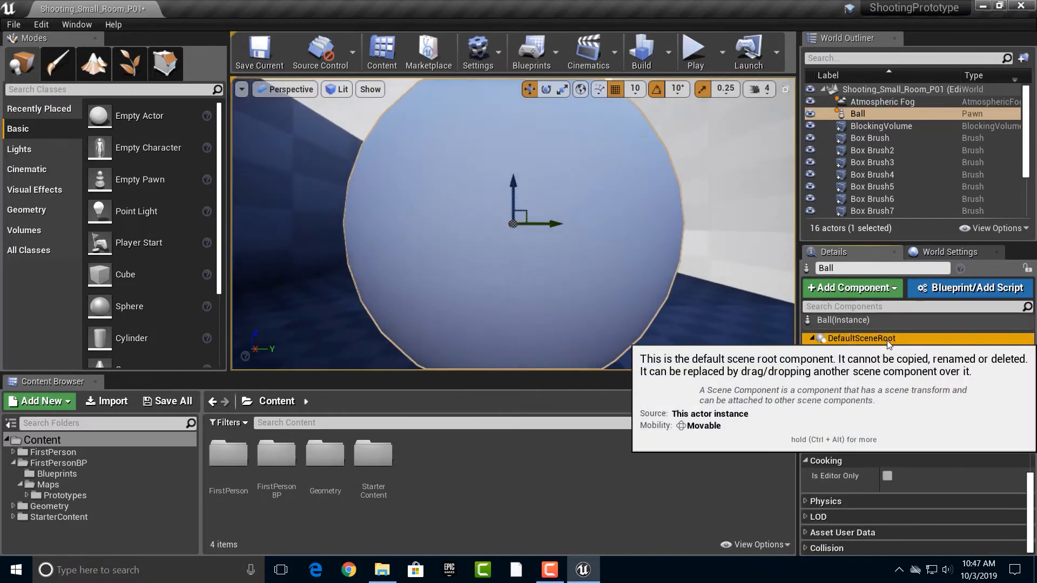
left_click(847, 352)
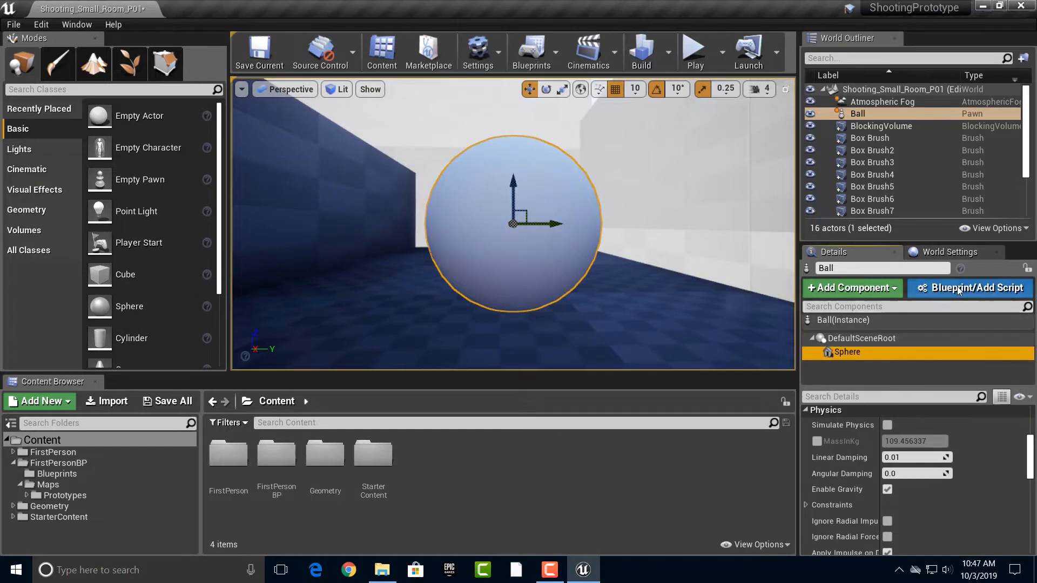
left_click(970, 287)
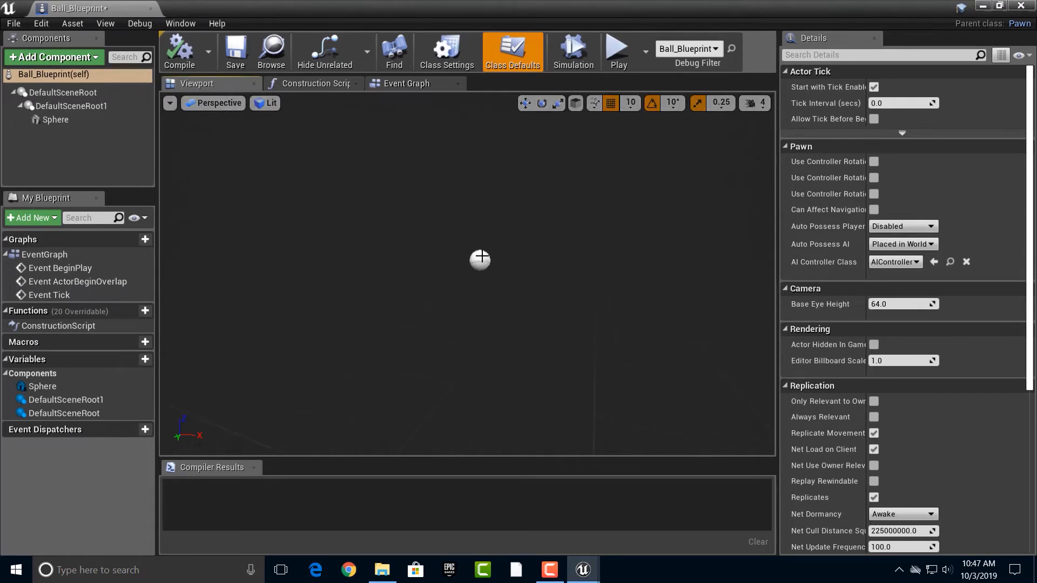
Enable Simulate Physics on Ball_Blueprint's Sphere and return to the level
left_click(63, 93)
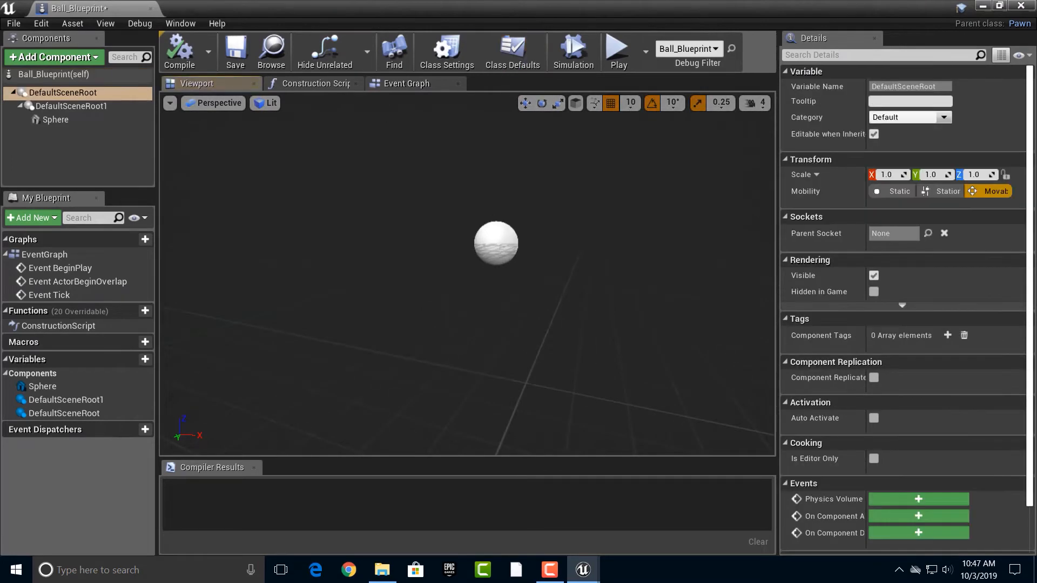
left_click(69, 107)
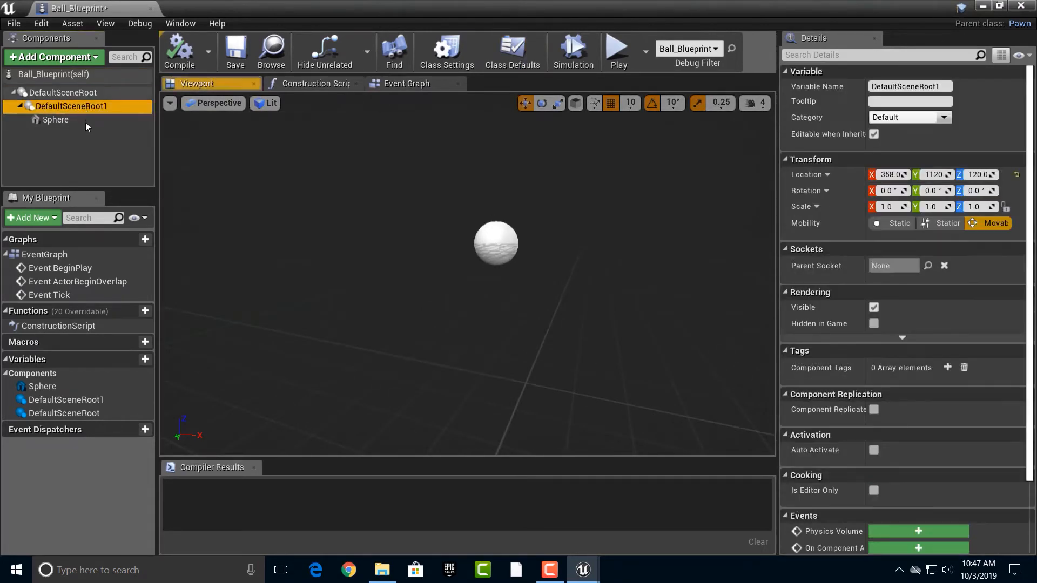
left_click(55, 120)
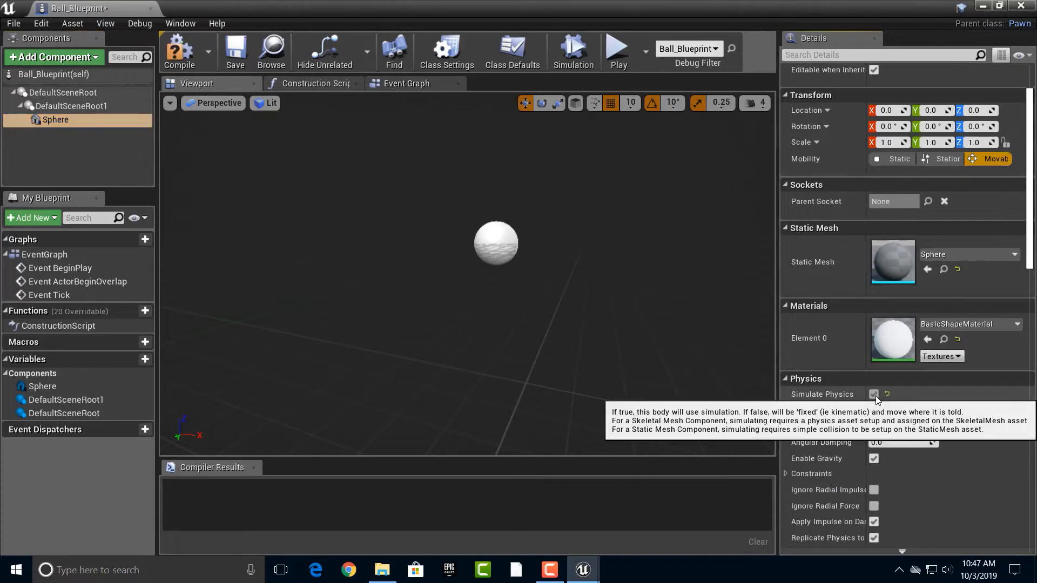
left_click(874, 394)
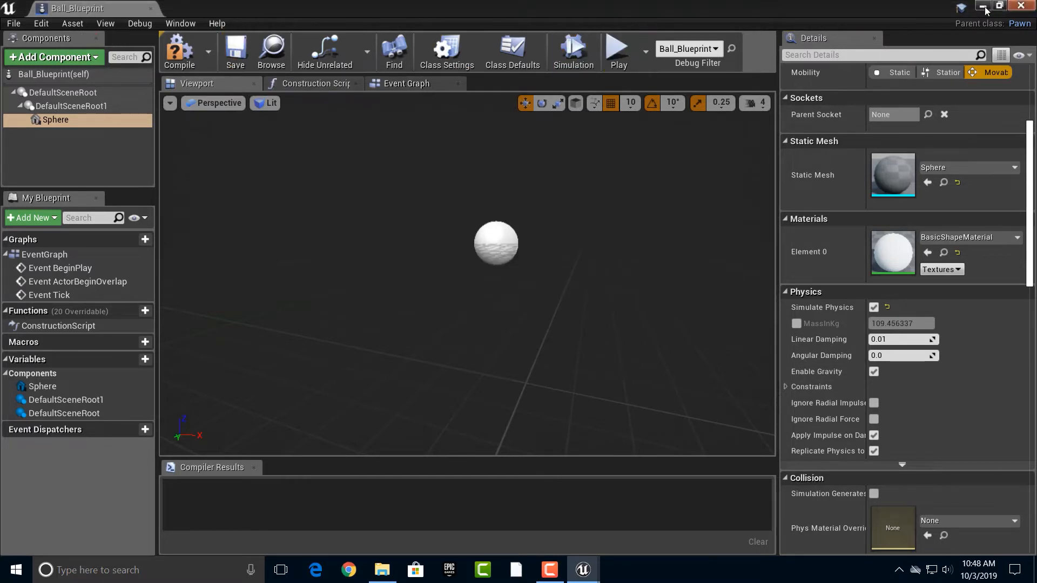
left_click(446, 50)
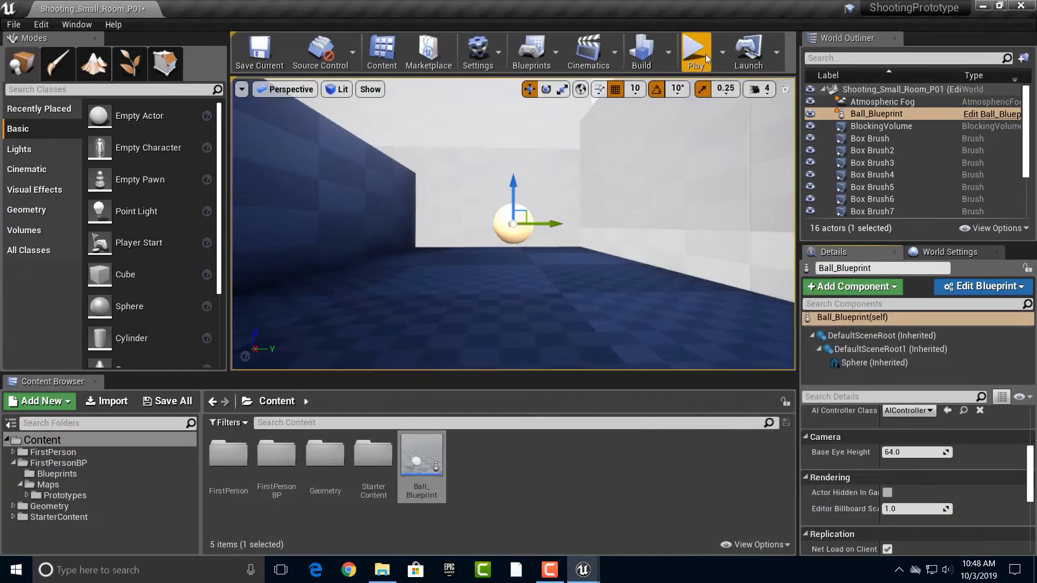
left_click(695, 52)
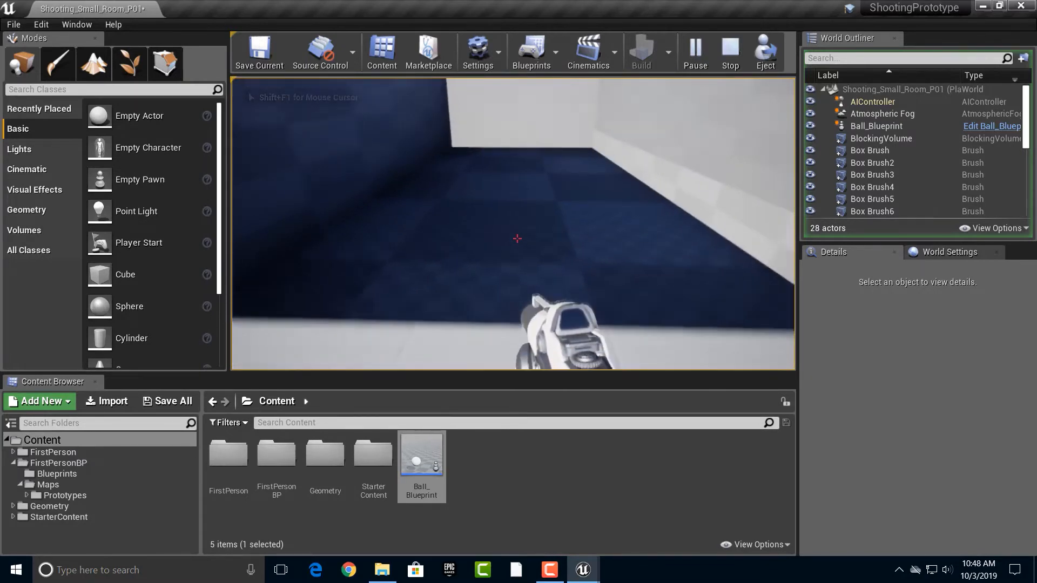
left_click(730, 51)
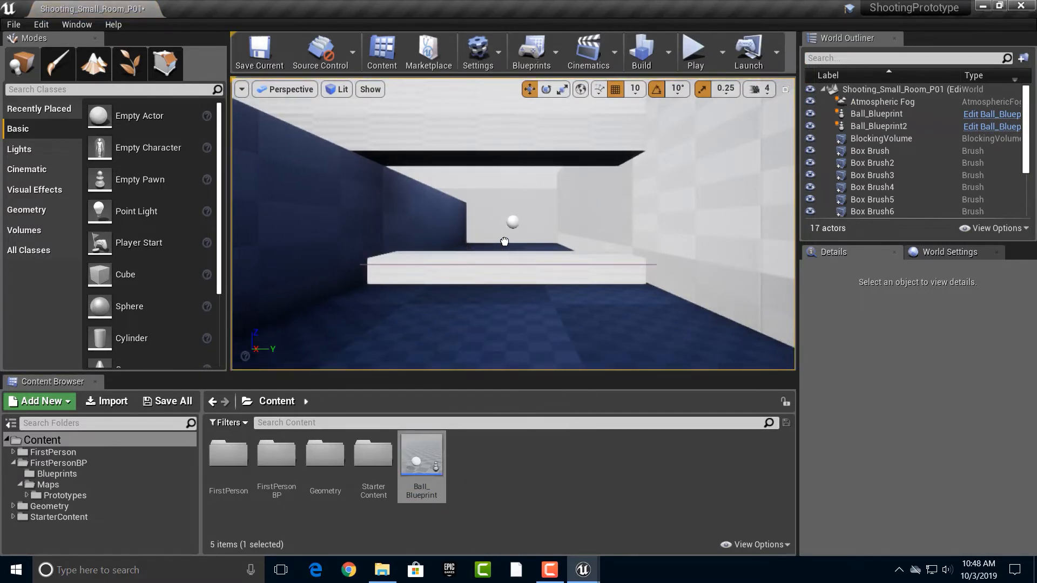
Raise Ball_Blueprint2 to -324, 1050, 320 and play-test pushing the balls
left_click(512, 221)
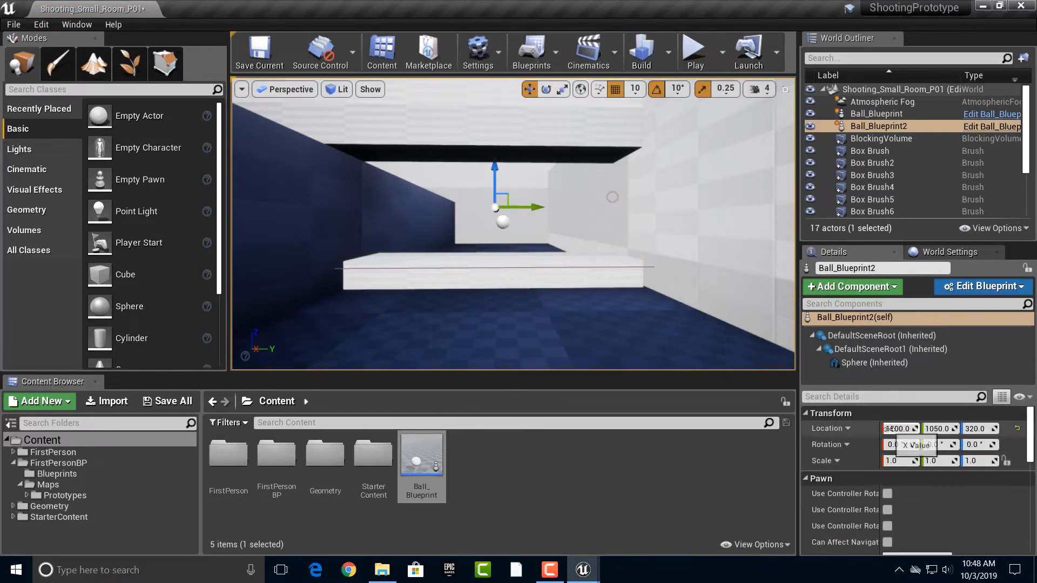
type("1033.0")
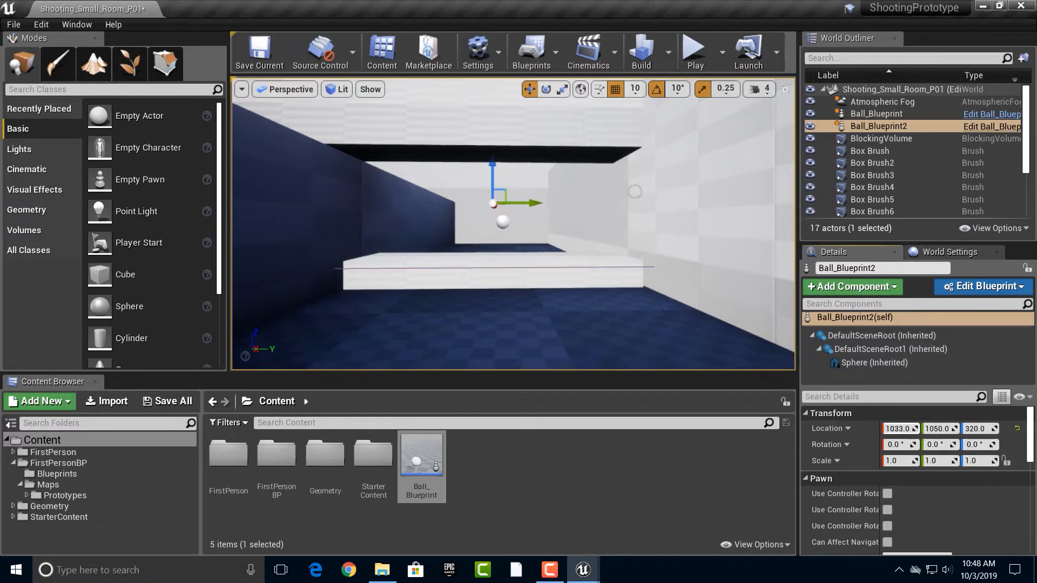
left_click_drag(493, 202, 464, 142)
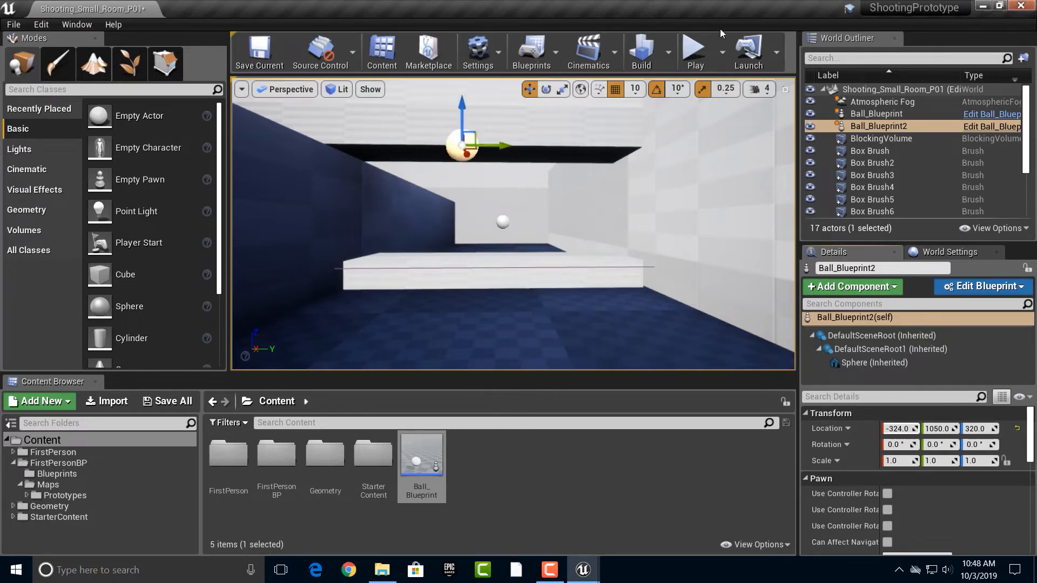
left_click(694, 50)
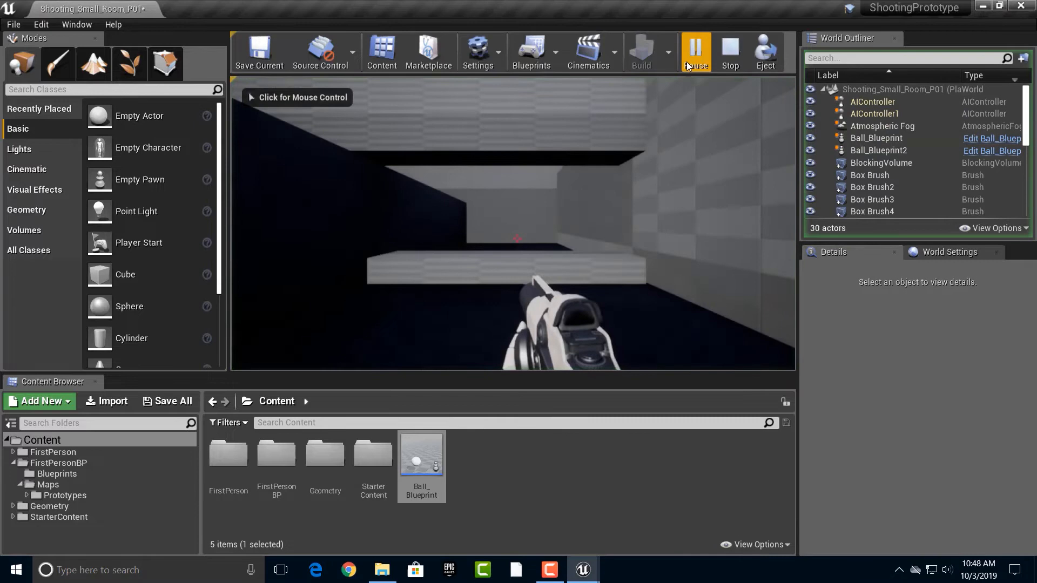
left_click(729, 51)
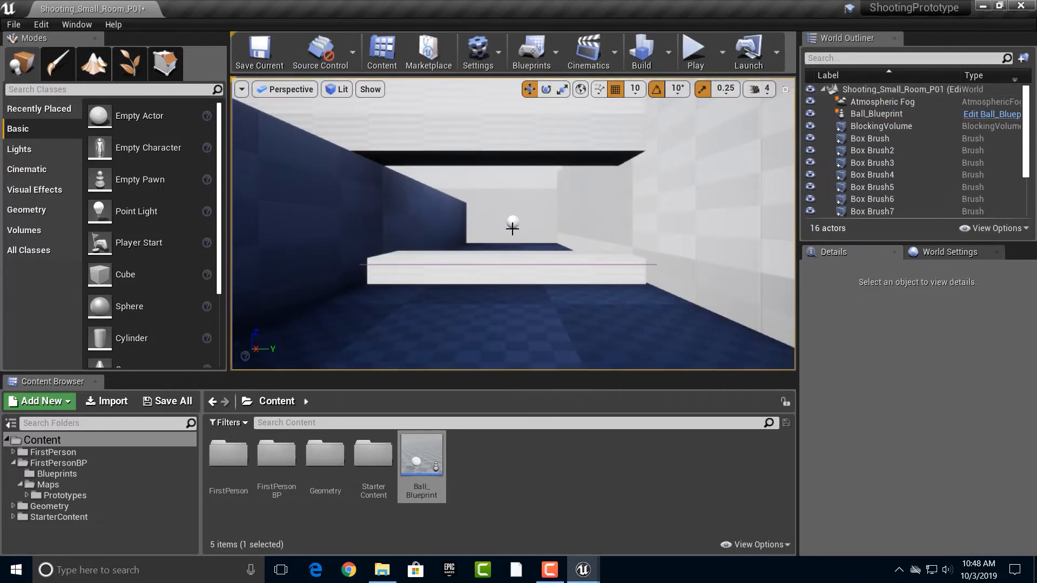
Move Ball_Blueprint's sphere to Location Y -1300 and play-test the level
left_click(878, 114)
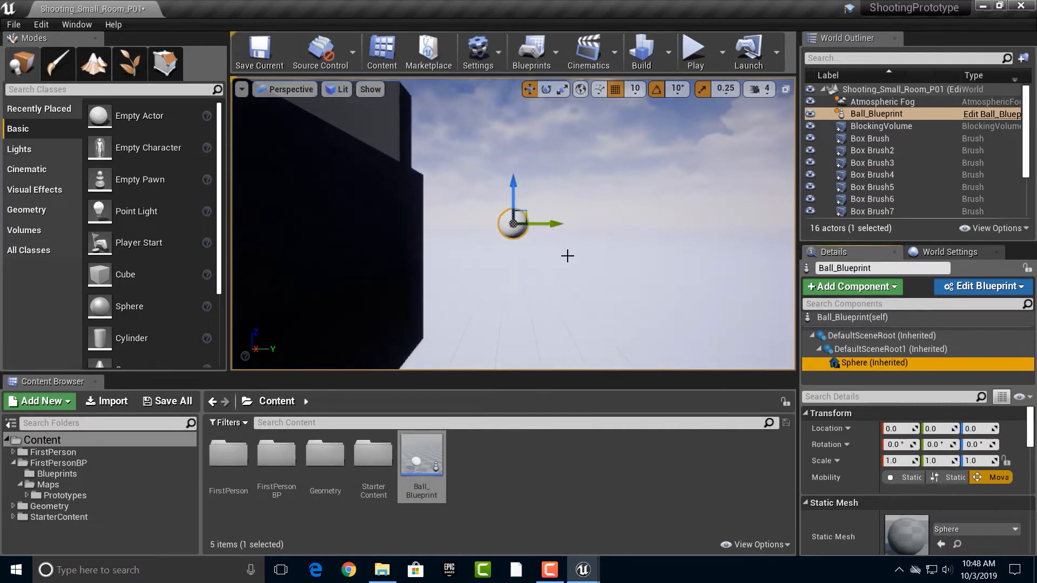
left_click_drag(548, 223, 486, 231)
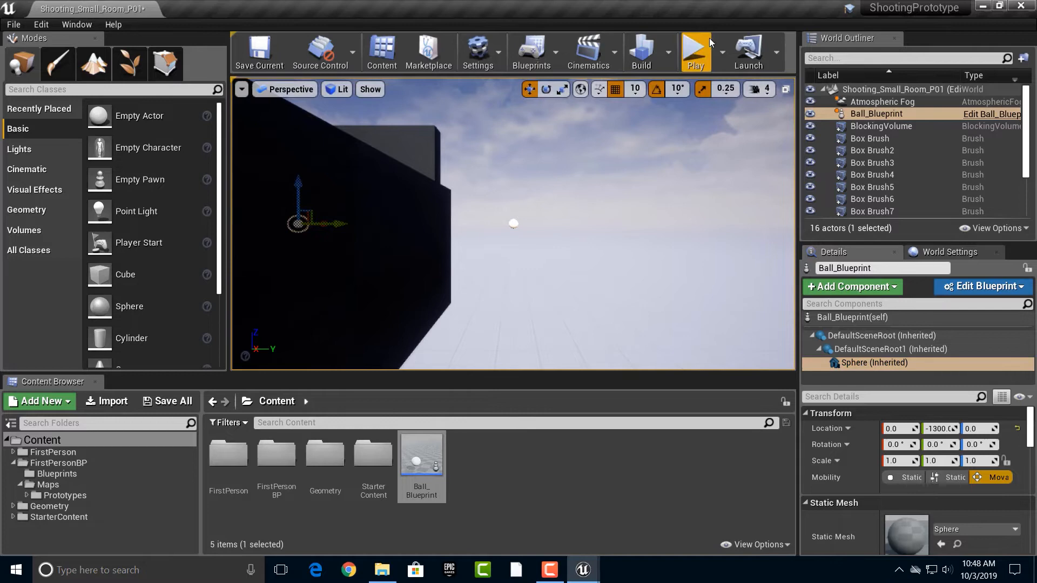
left_click(694, 50)
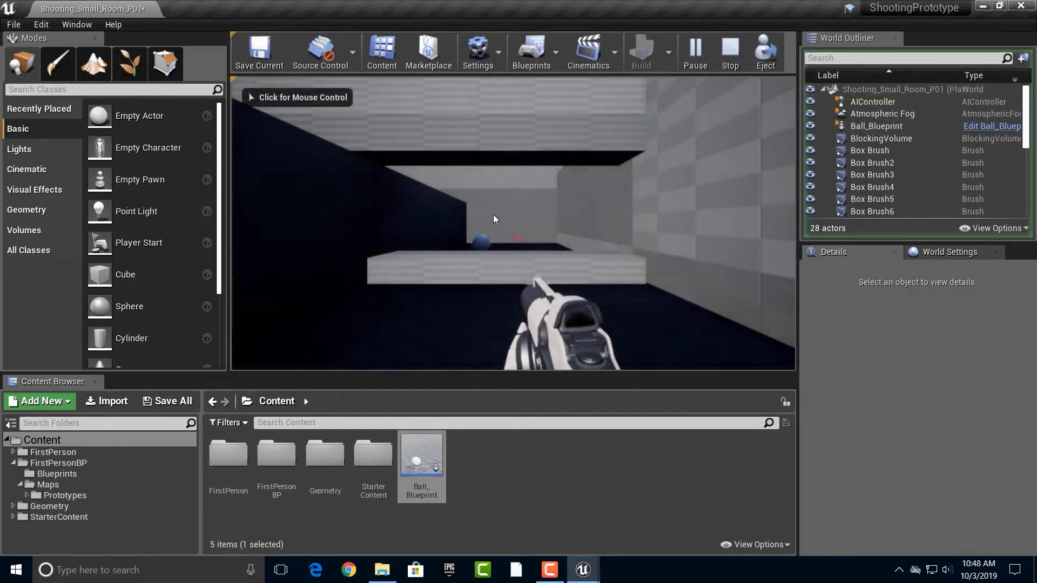
left_click(512, 224)
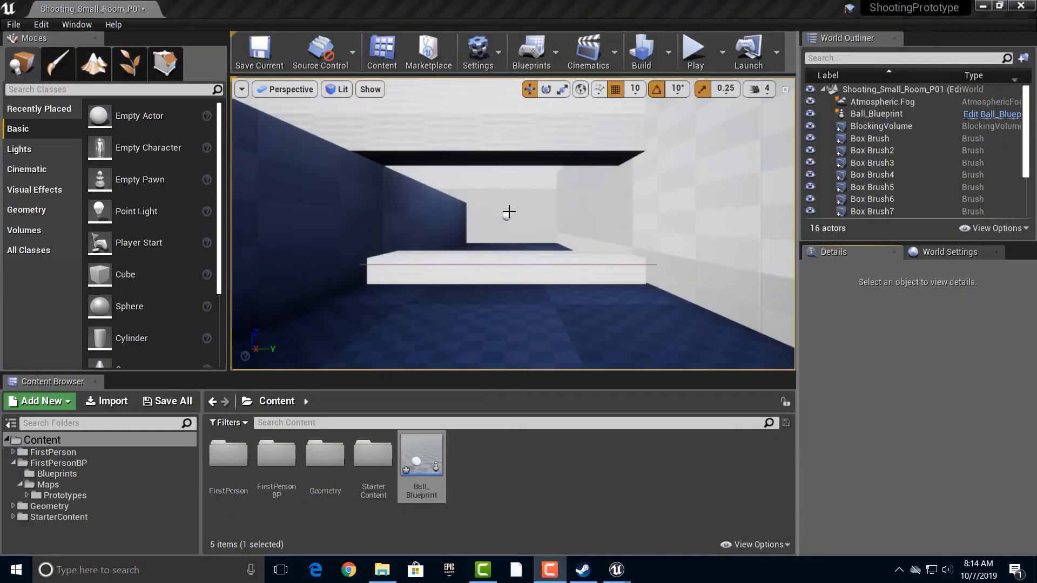
Select Ball_Blueprint and its inherited Sphere component sitting at 358, 830, 120
left_click(879, 113)
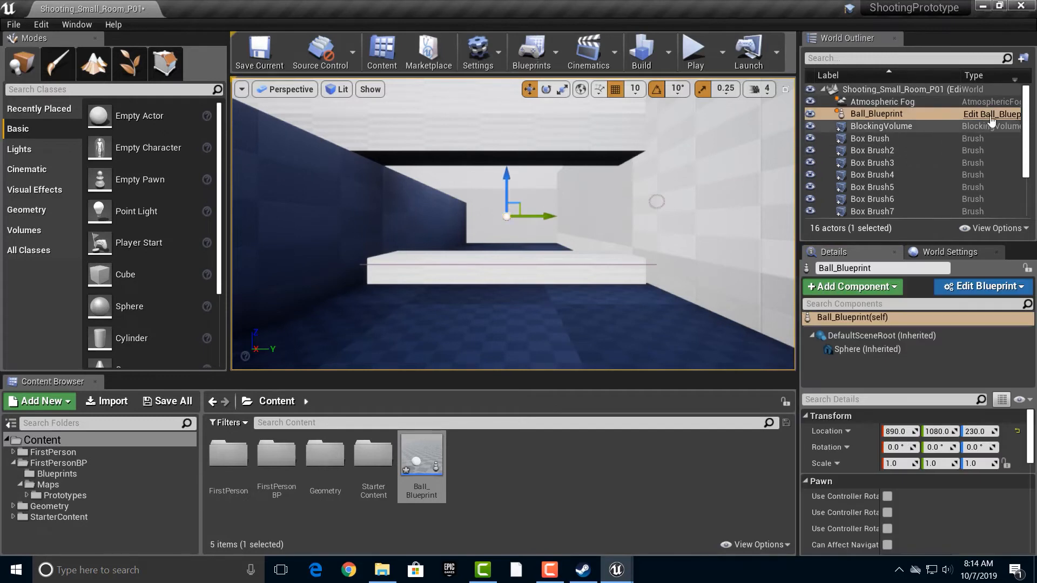
mouse_move(990, 113)
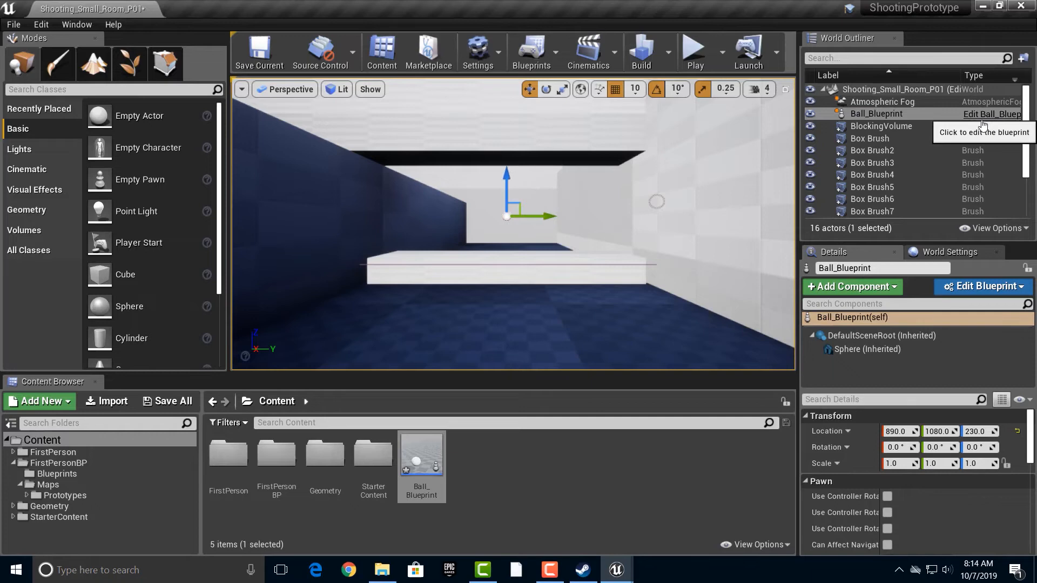
left_click(982, 286)
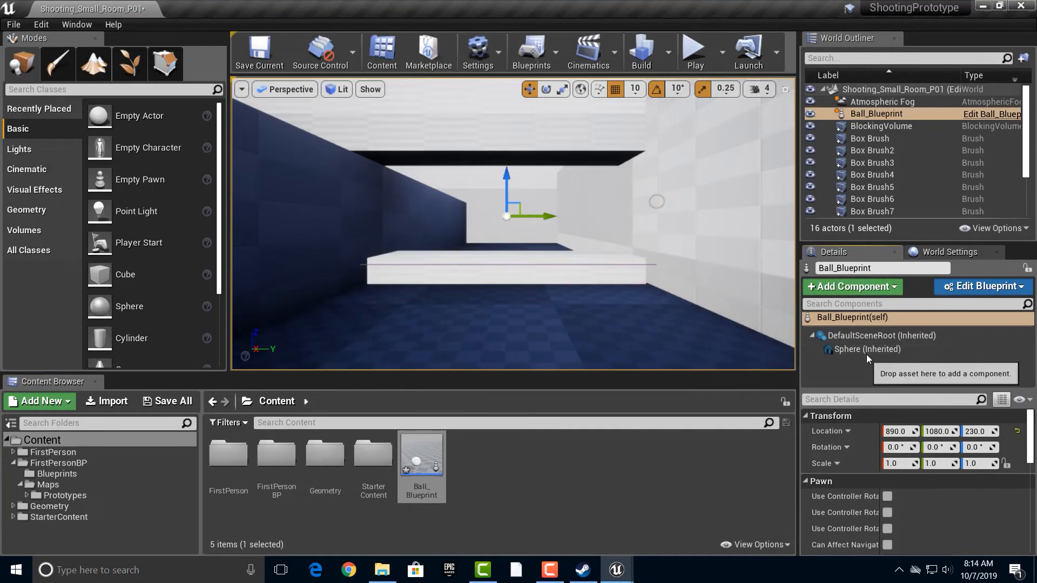
left_click(866, 349)
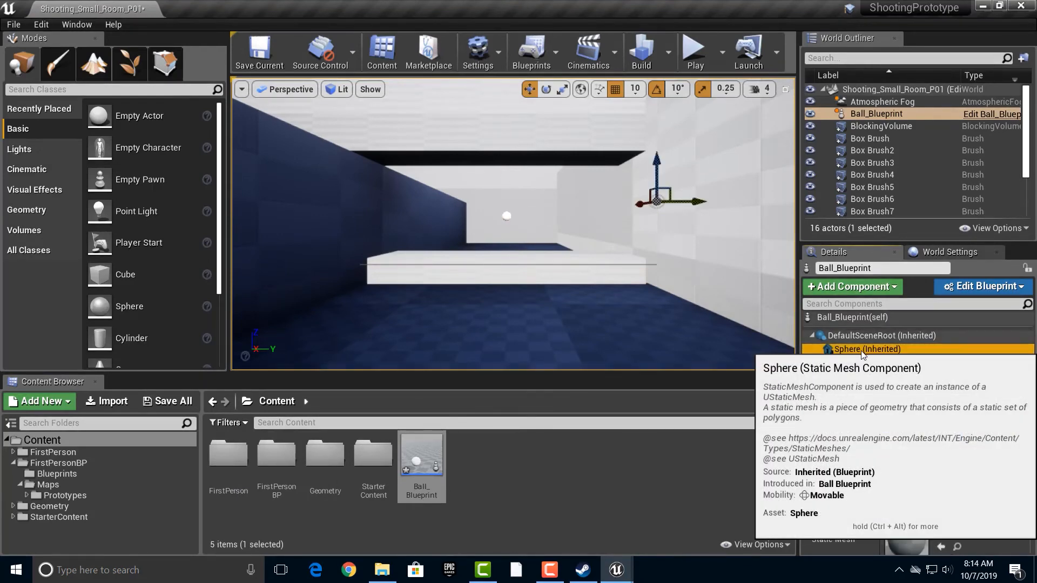
left_click(865, 349)
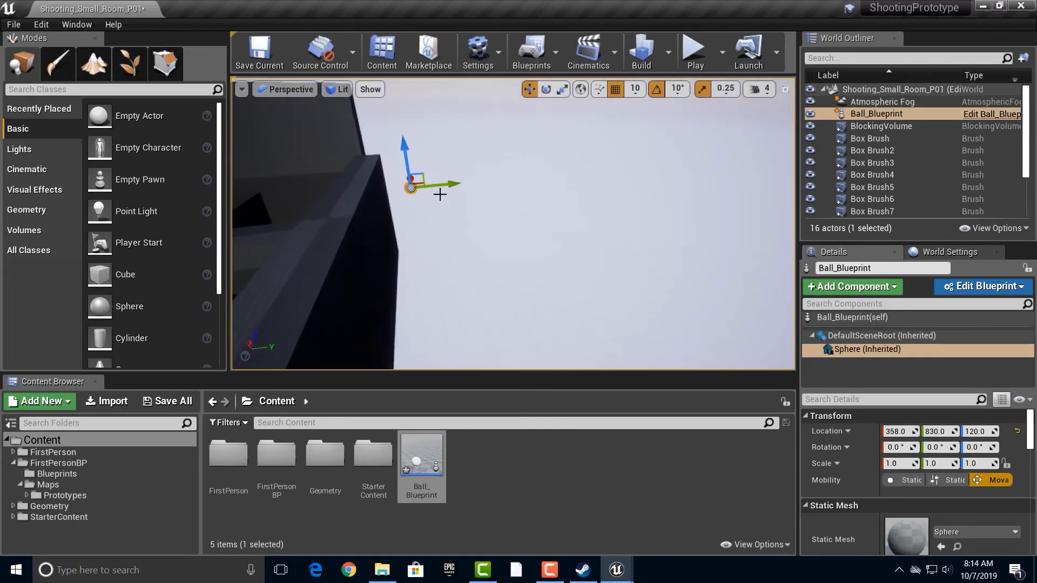
Drag the sphere back along Y and X to -432, -50, 120 and play-test the level
left_click_drag(408, 187, 294, 197)
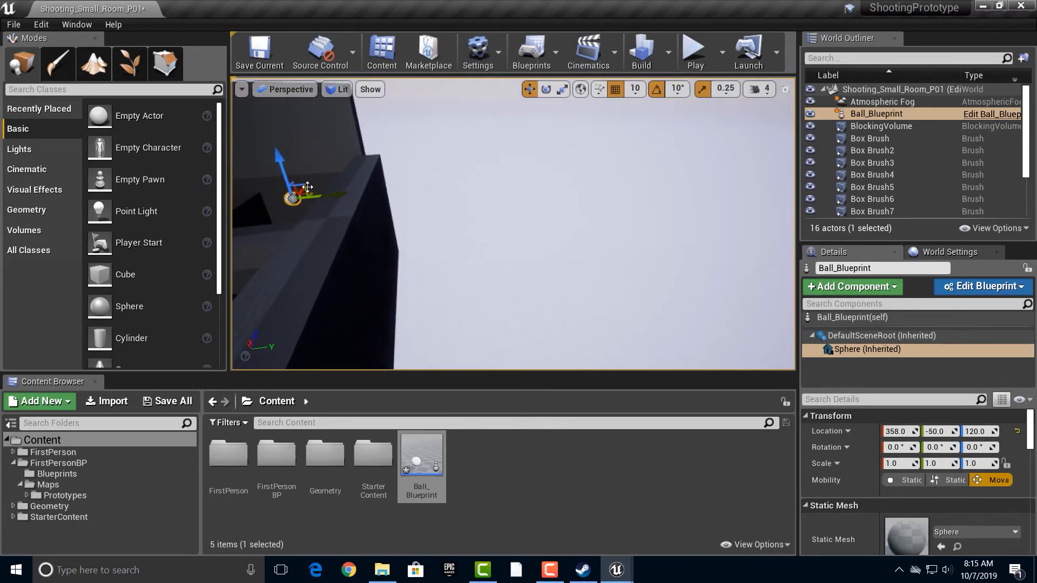
left_click_drag(306, 196, 241, 236)
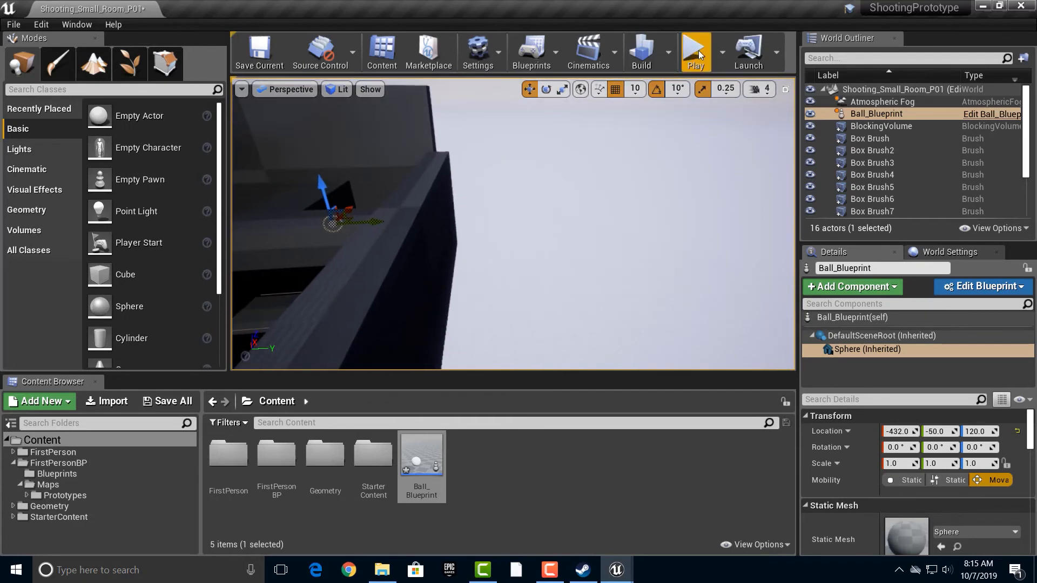
left_click(694, 50)
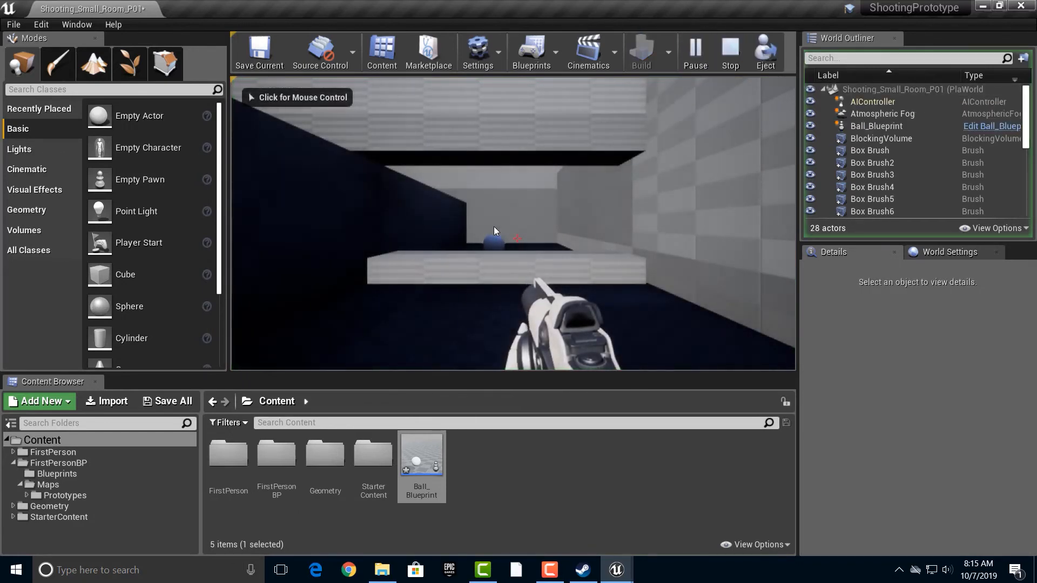
left_click(729, 49)
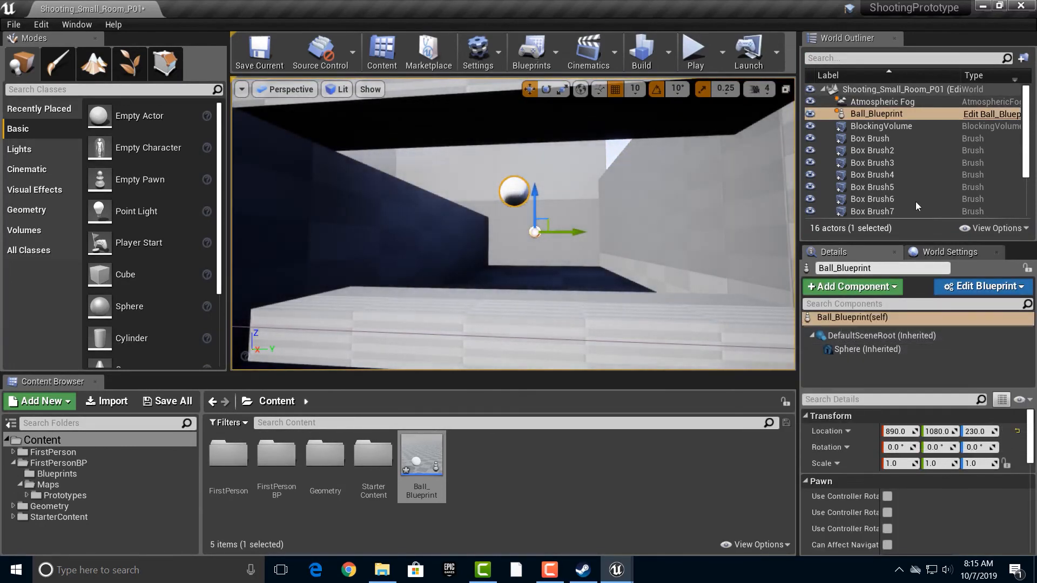
left_click(978, 285)
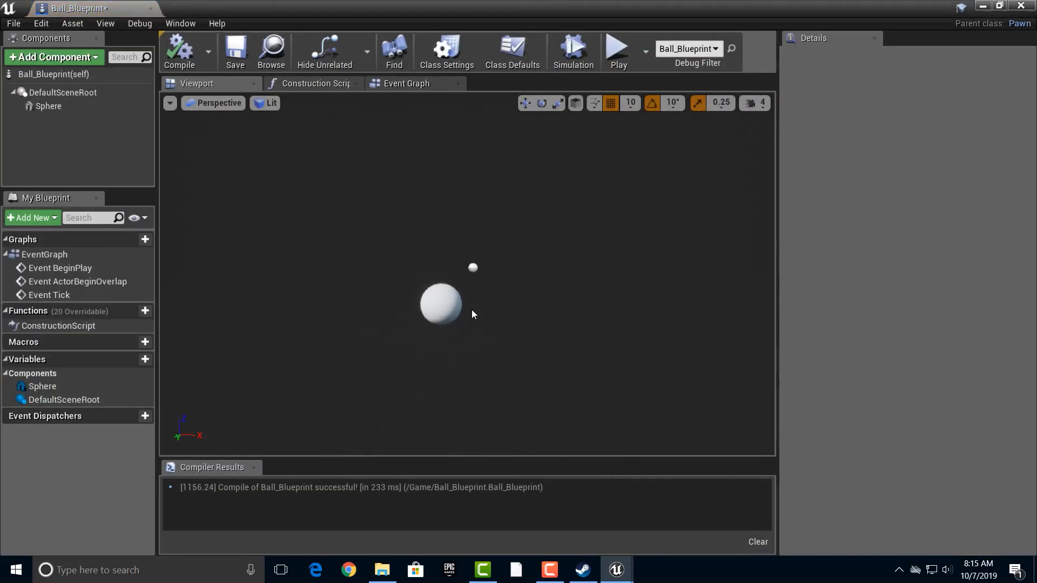
Set the Sphere component's Location to 0.0 inside Ball_Blueprint
left_click(49, 106)
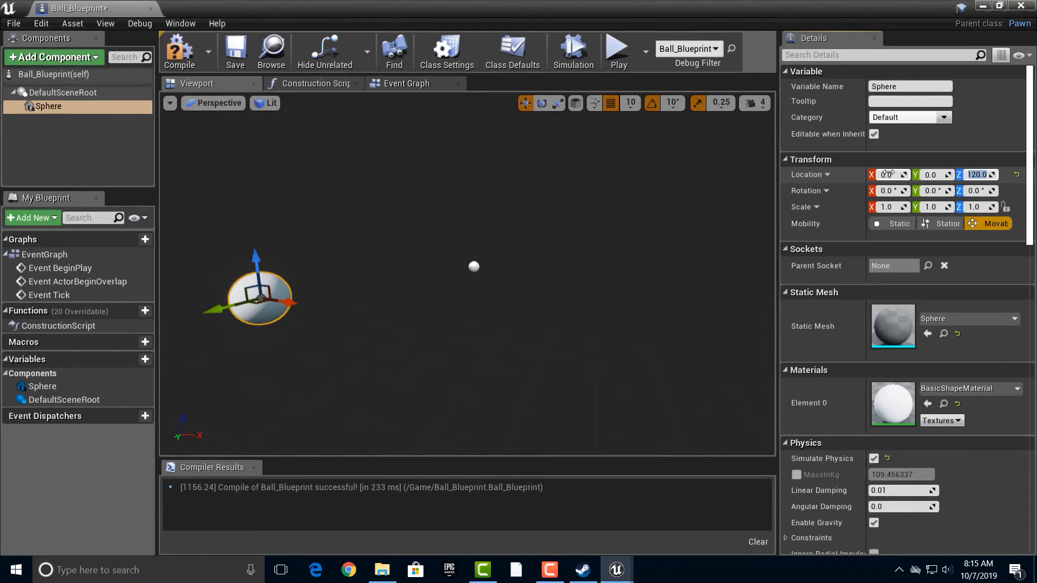
type("0.0")
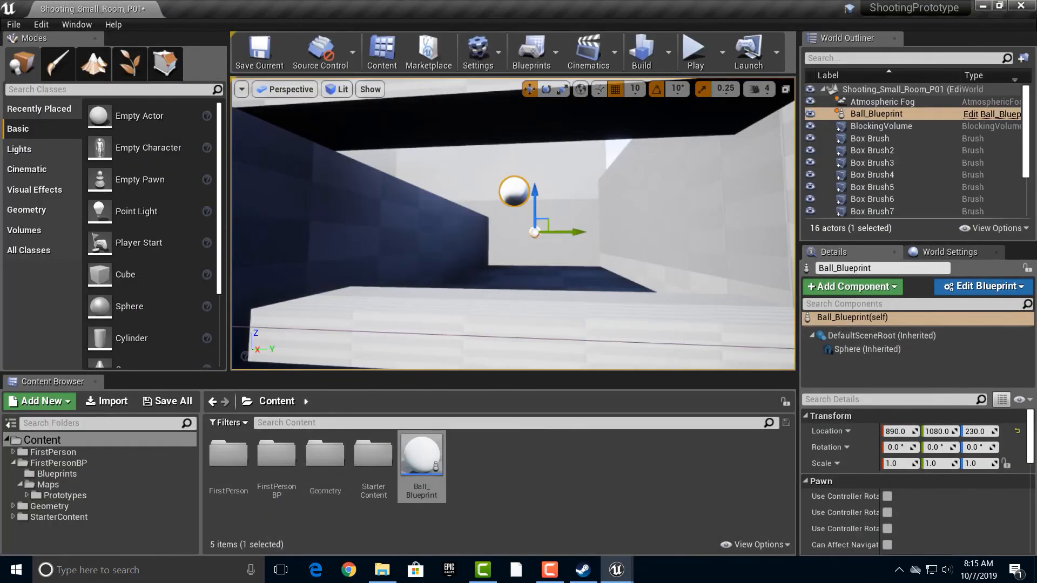
mouse_move(428, 52)
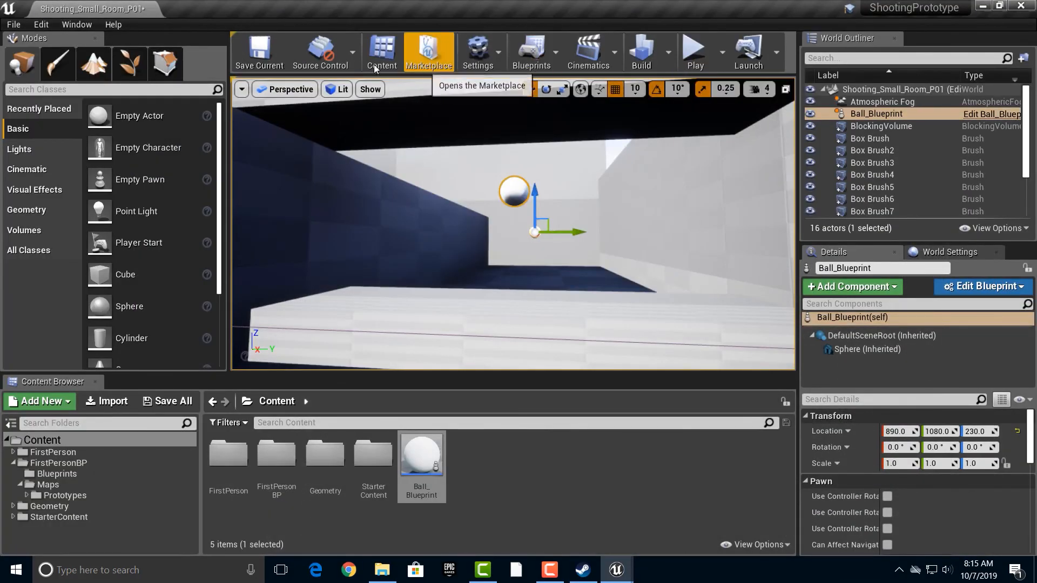
mouse_move(941, 126)
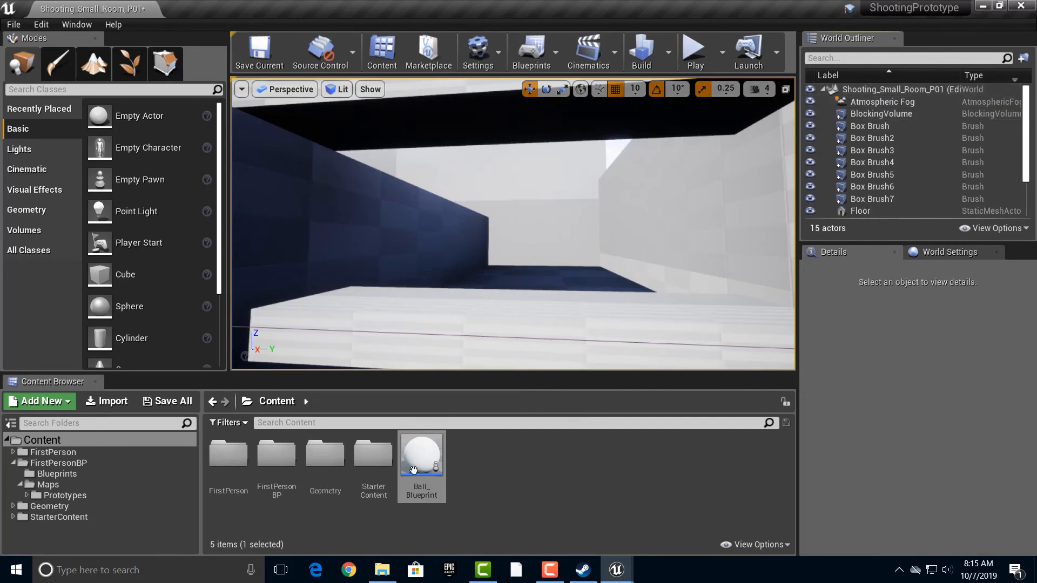
Drop another Ball_Blueprint into the room and push the three balls around in play mode
left_click_drag(422, 453, 539, 271)
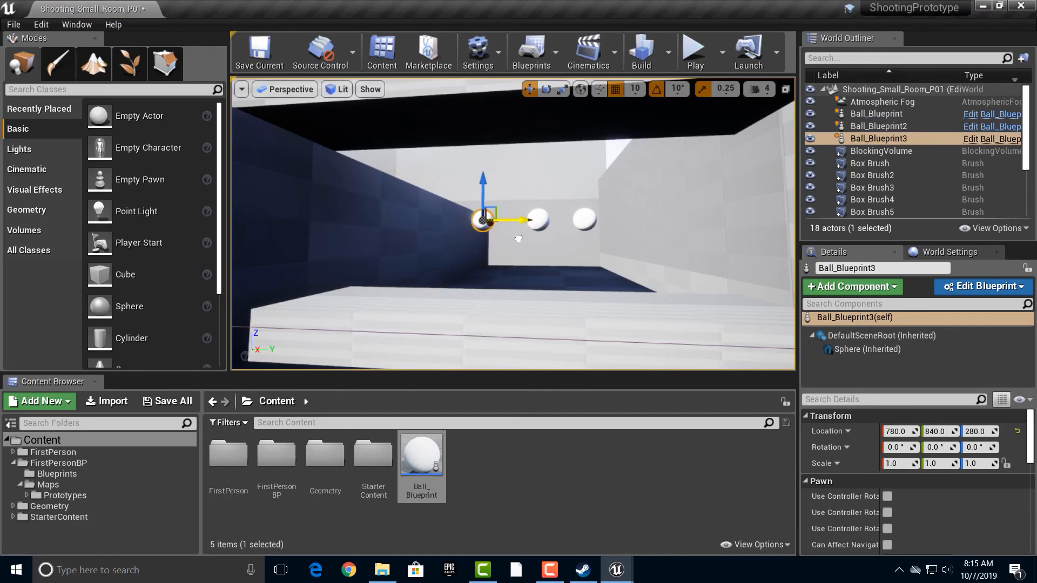
left_click(694, 52)
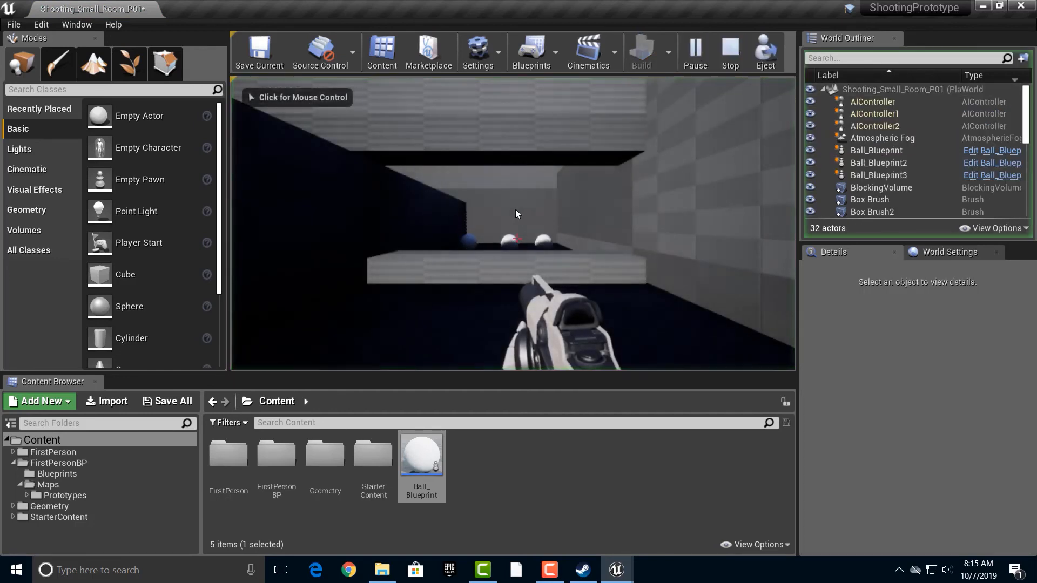
left_click(517, 214)
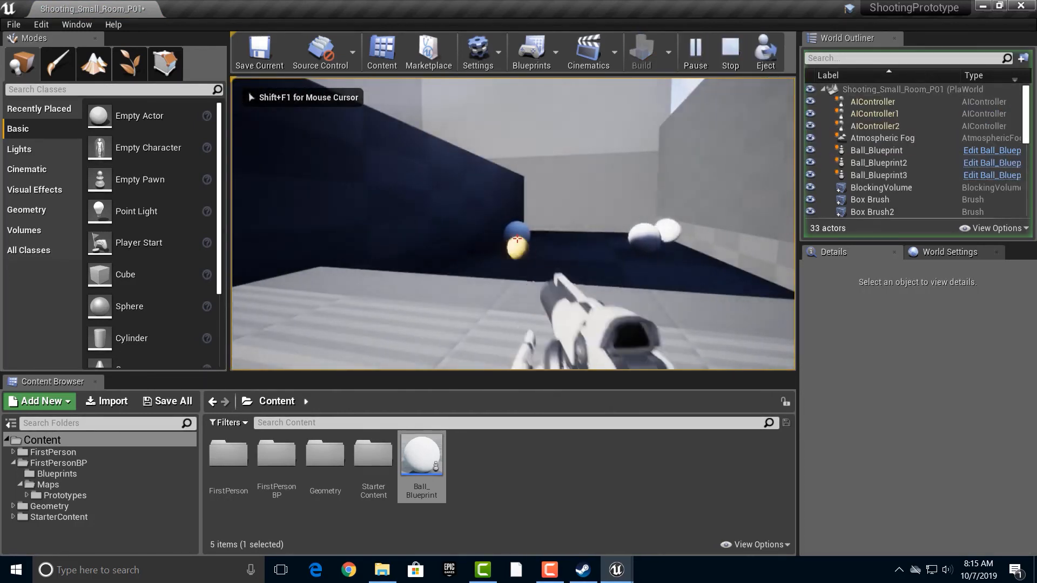